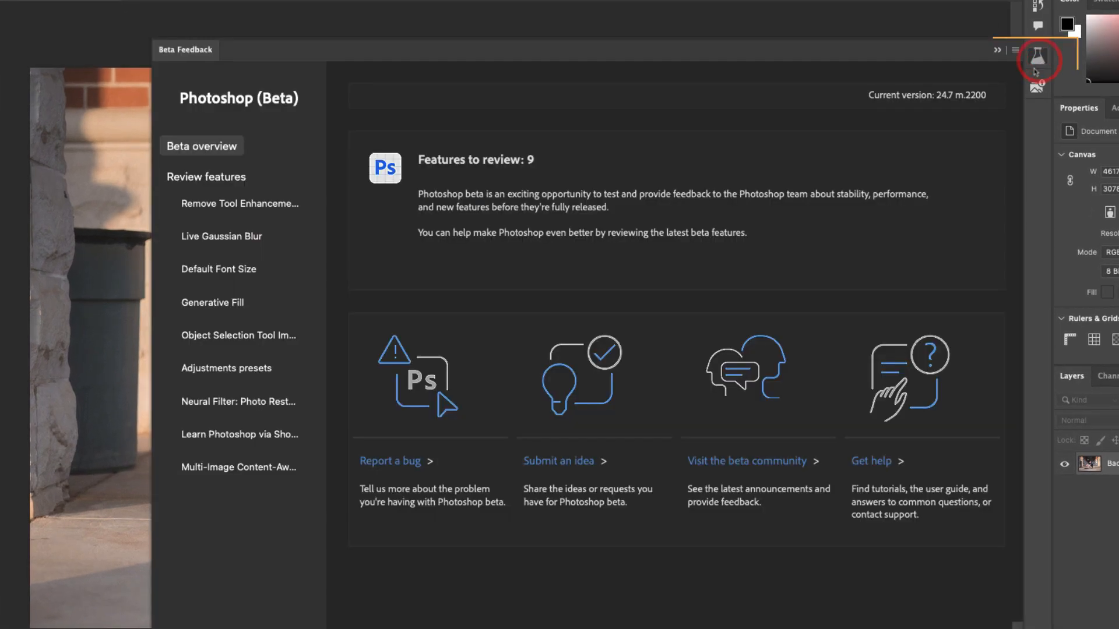
mouse_move(1039, 60)
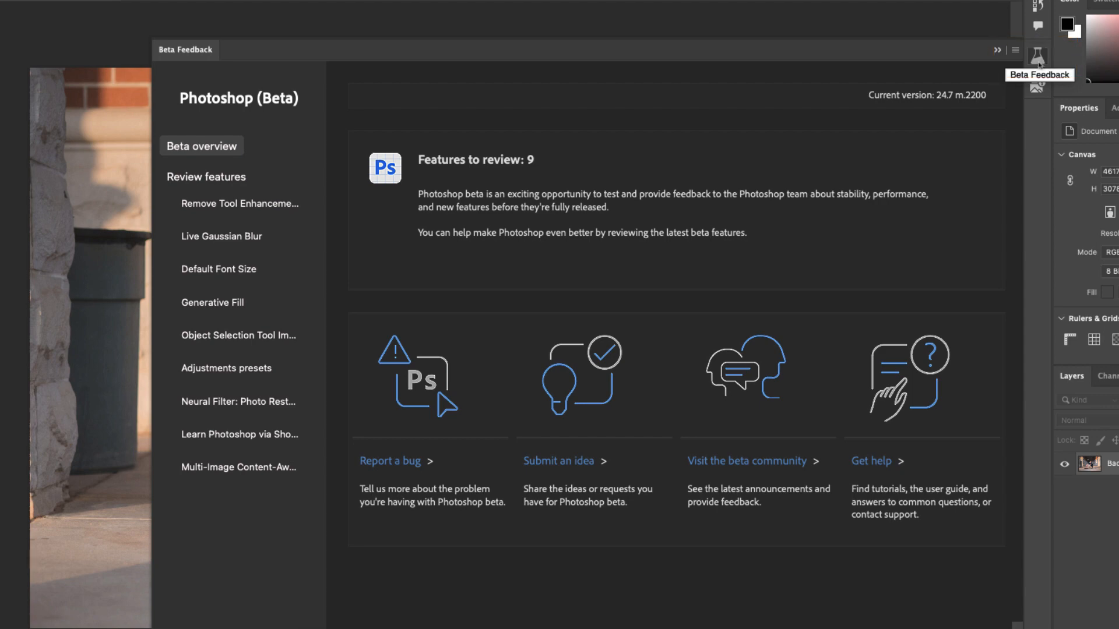
Hide the Beta Feedback overview panel using the Window menu.
left_click(417, 6)
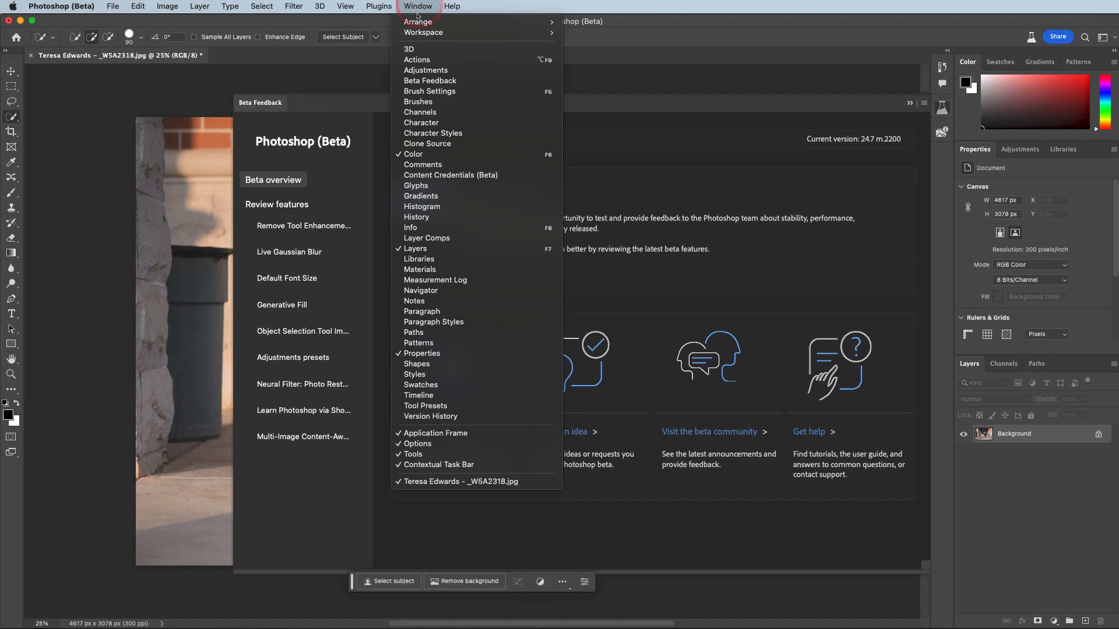
mouse_move(419, 62)
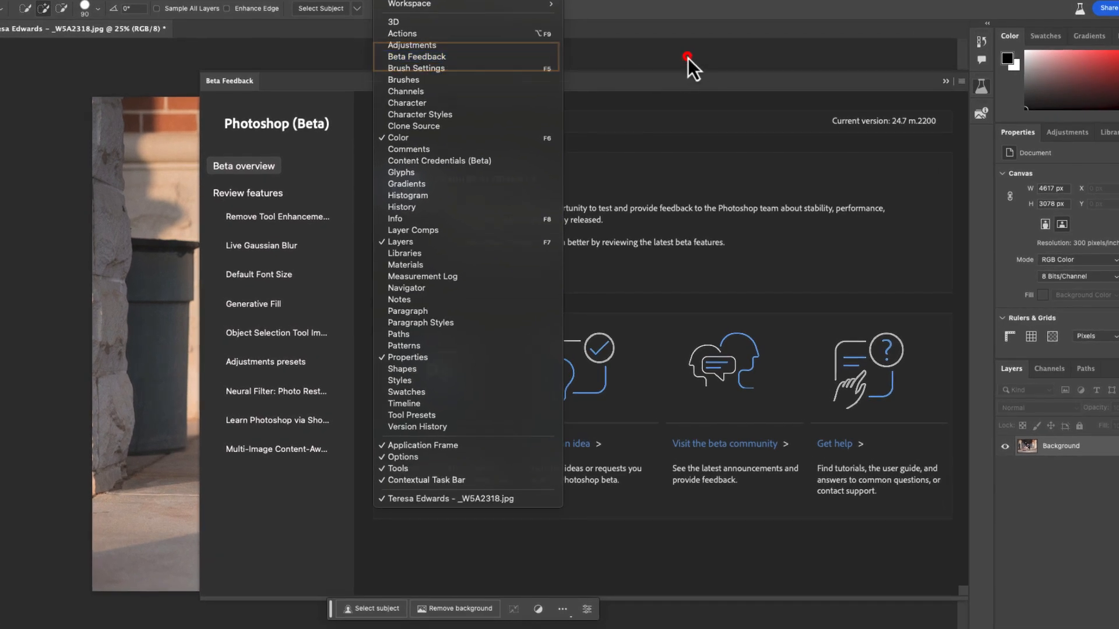
left_click(687, 58)
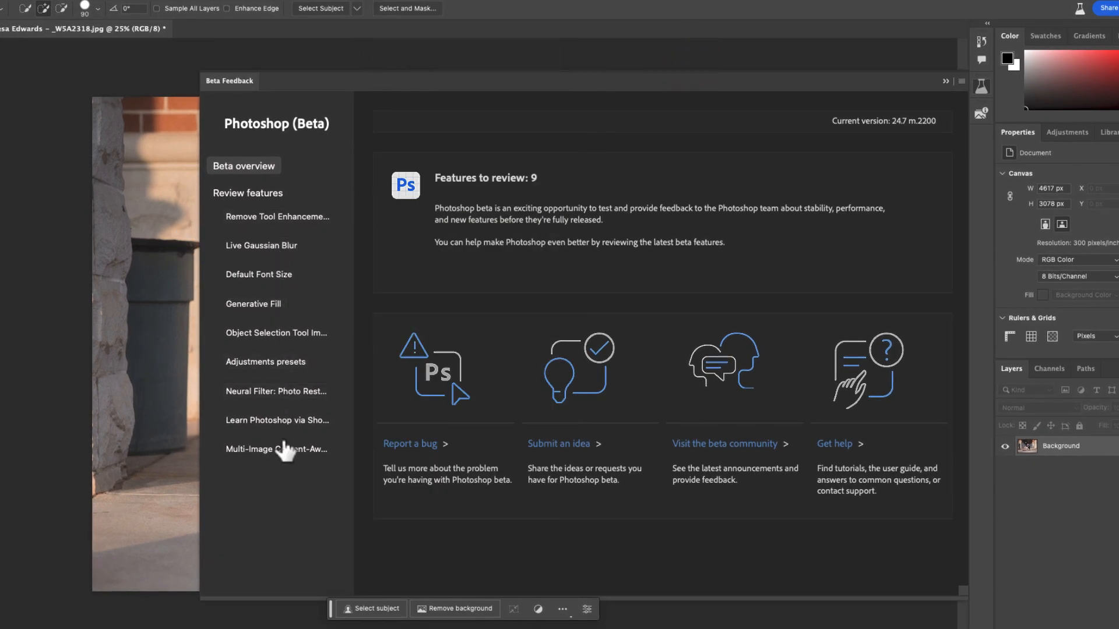
mouse_move(254, 516)
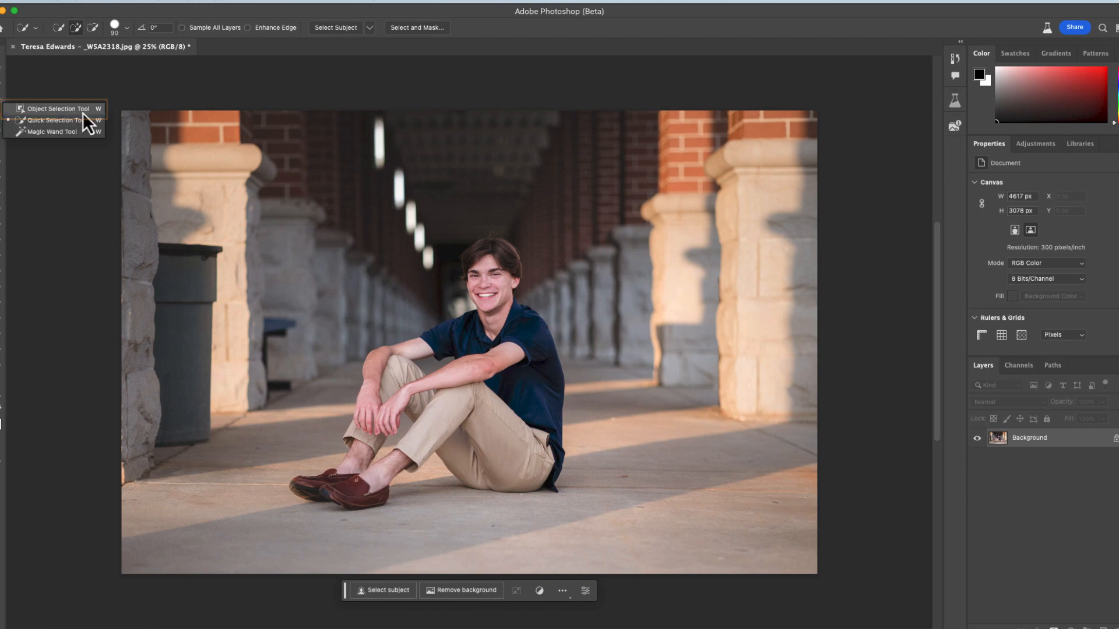
Object-select the garbage can by the left pillar and run Generative Fill with an empty prompt.
left_click(57, 108)
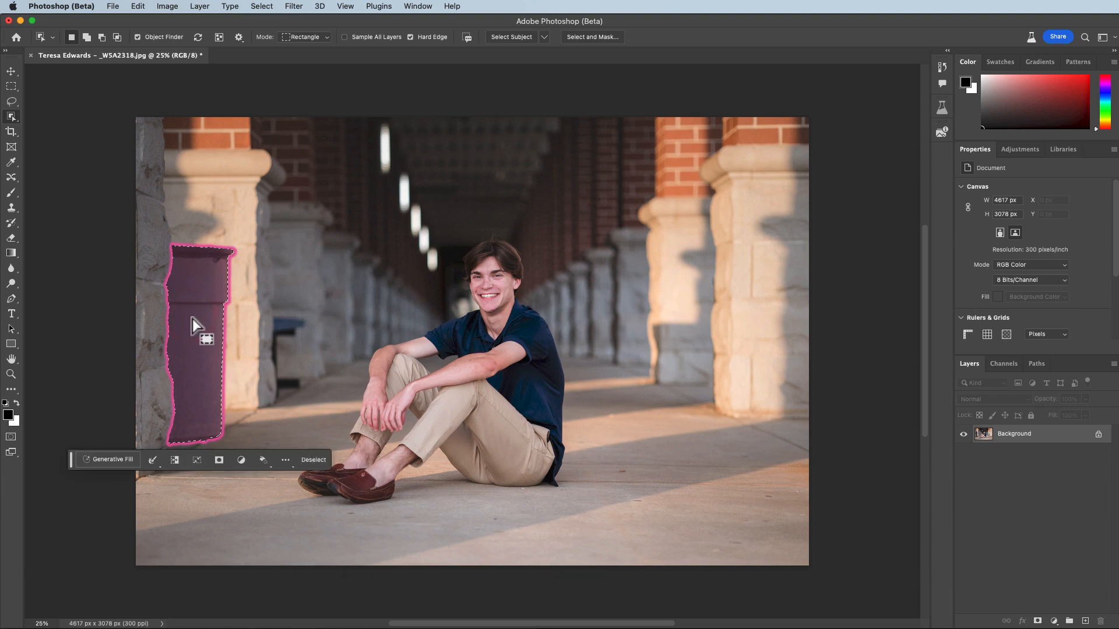
left_click(111, 458)
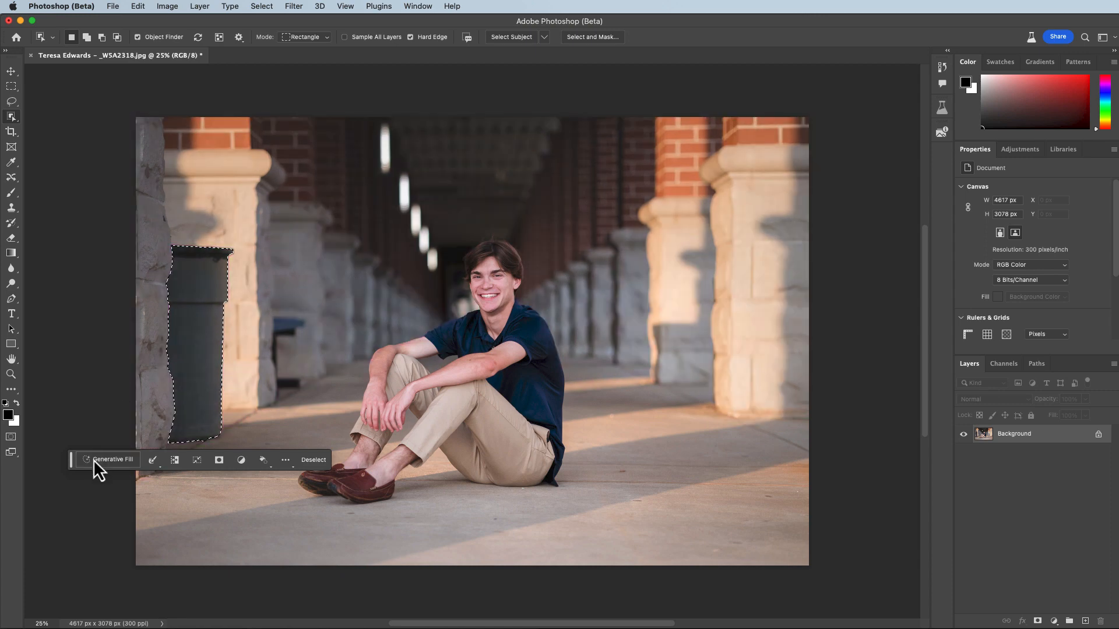
left_click(111, 459)
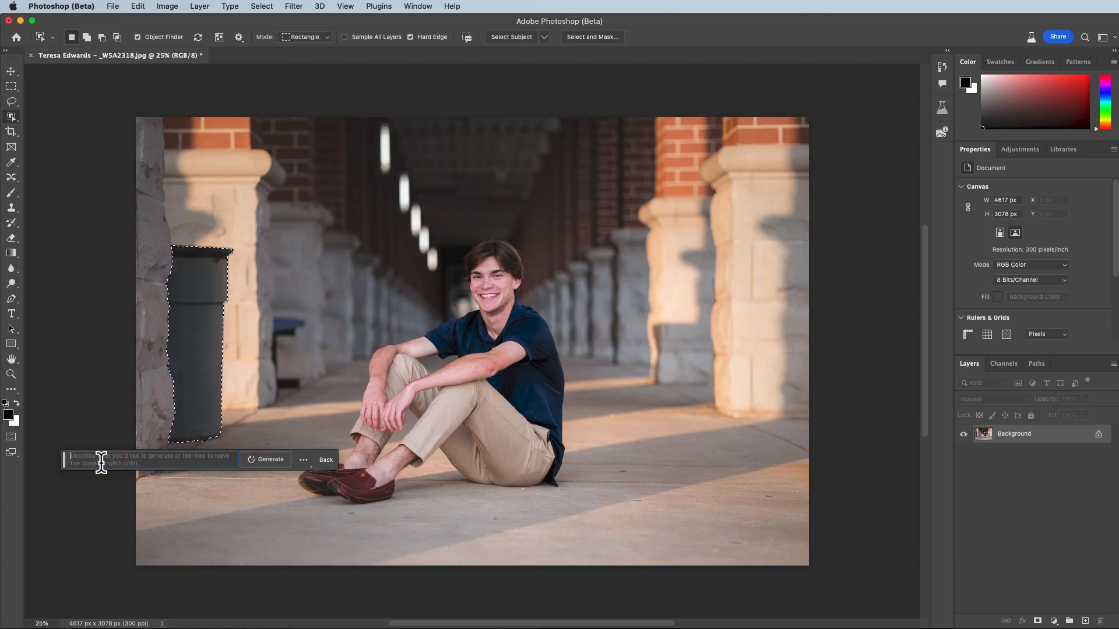
mouse_move(102, 460)
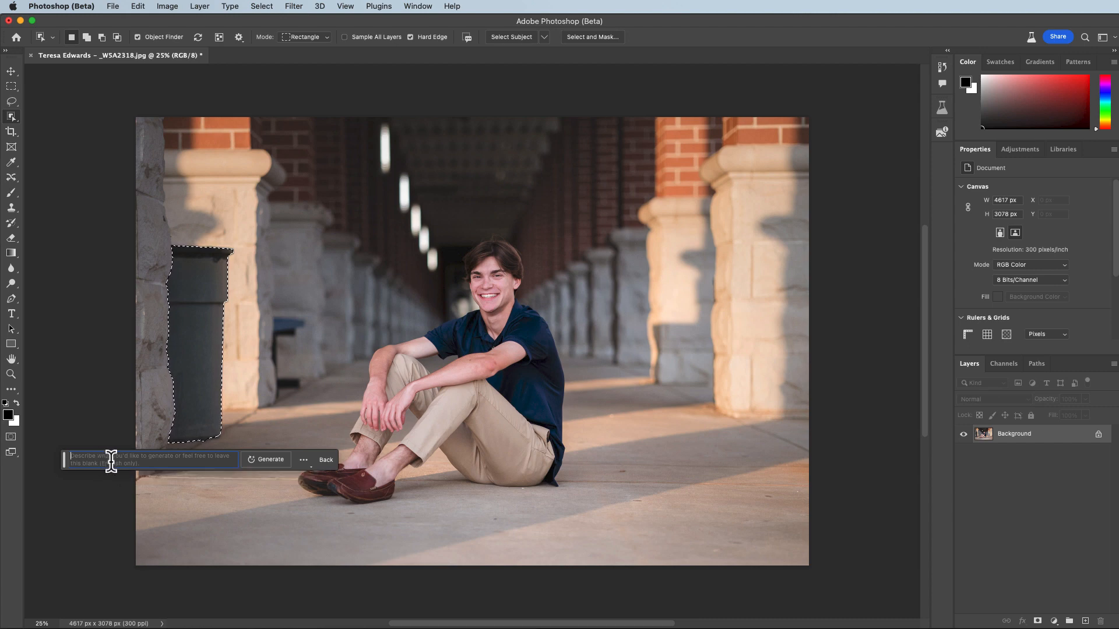
left_click(270, 460)
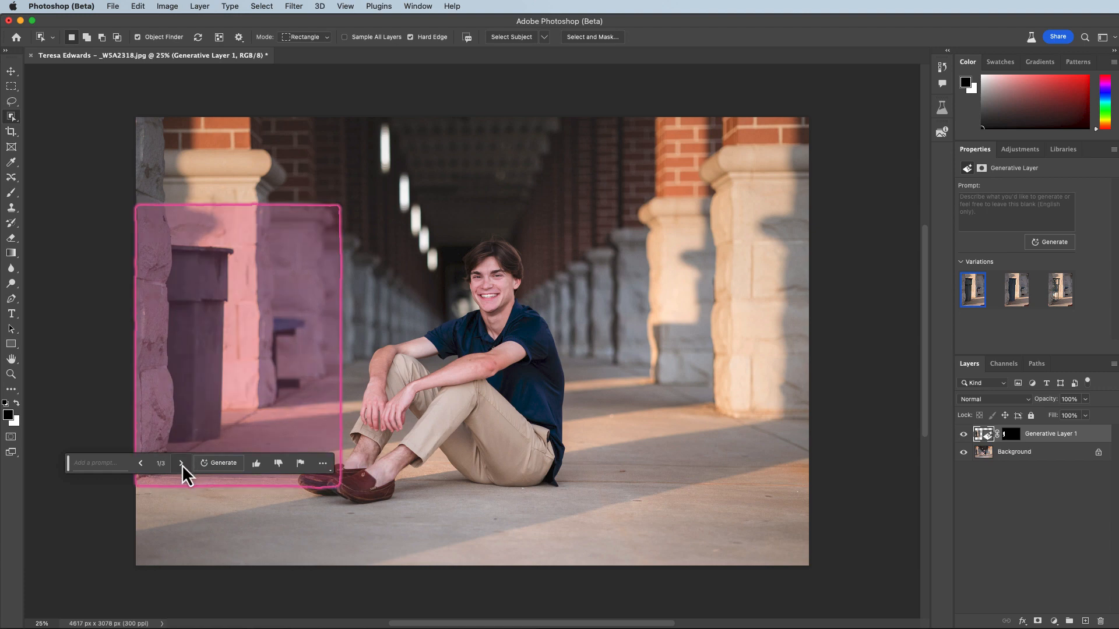
Preview generated variations 1, 2 and 3 for the garbage can area.
left_click(181, 463)
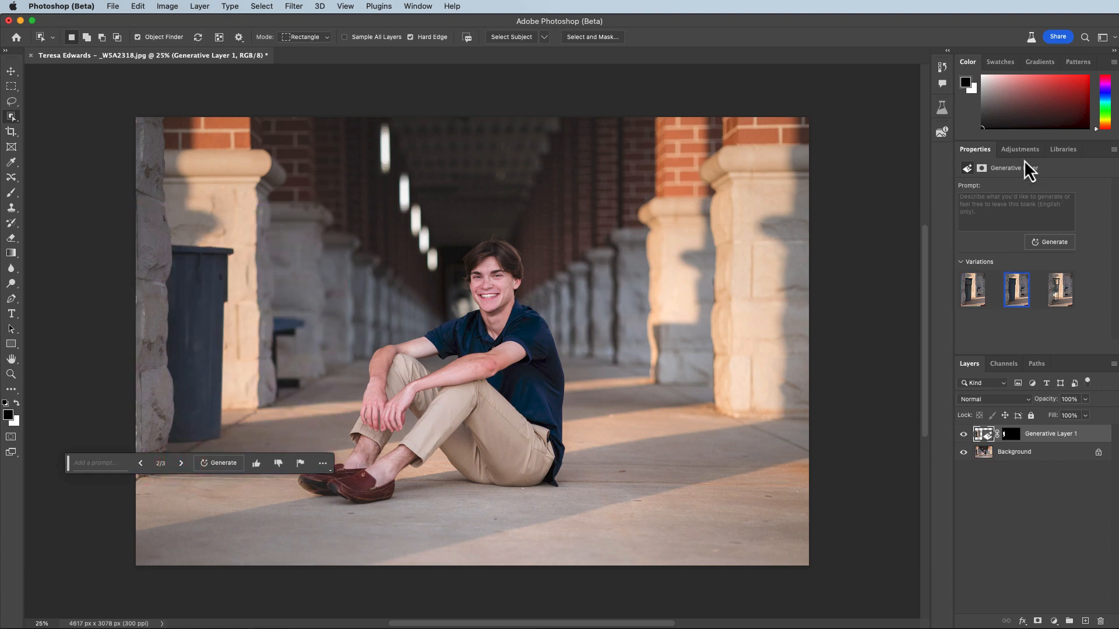
left_click(972, 290)
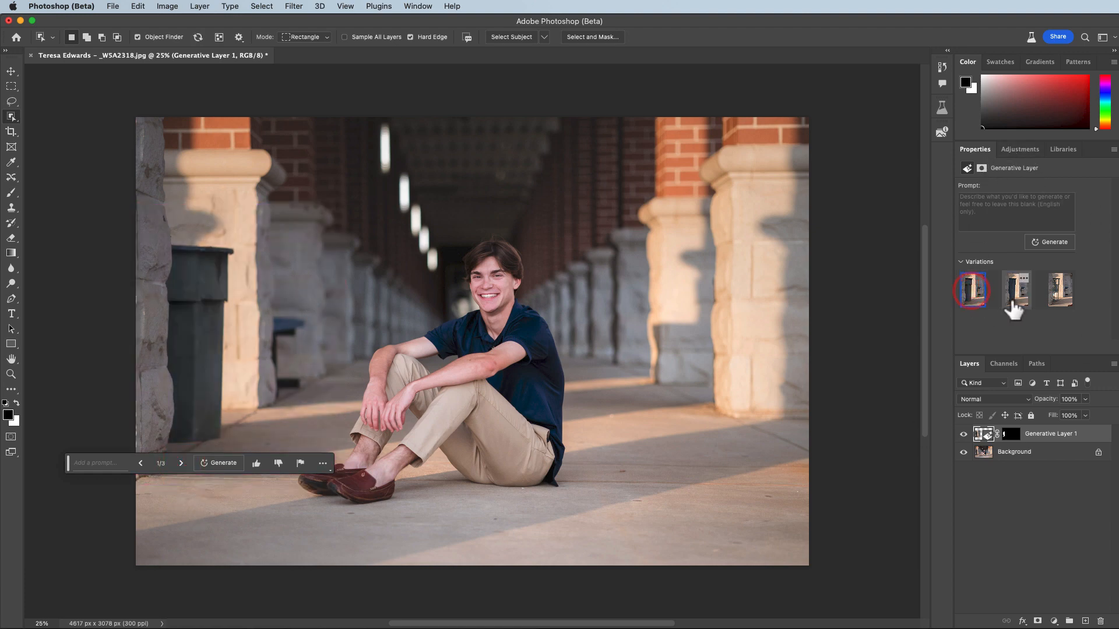
left_click(1058, 291)
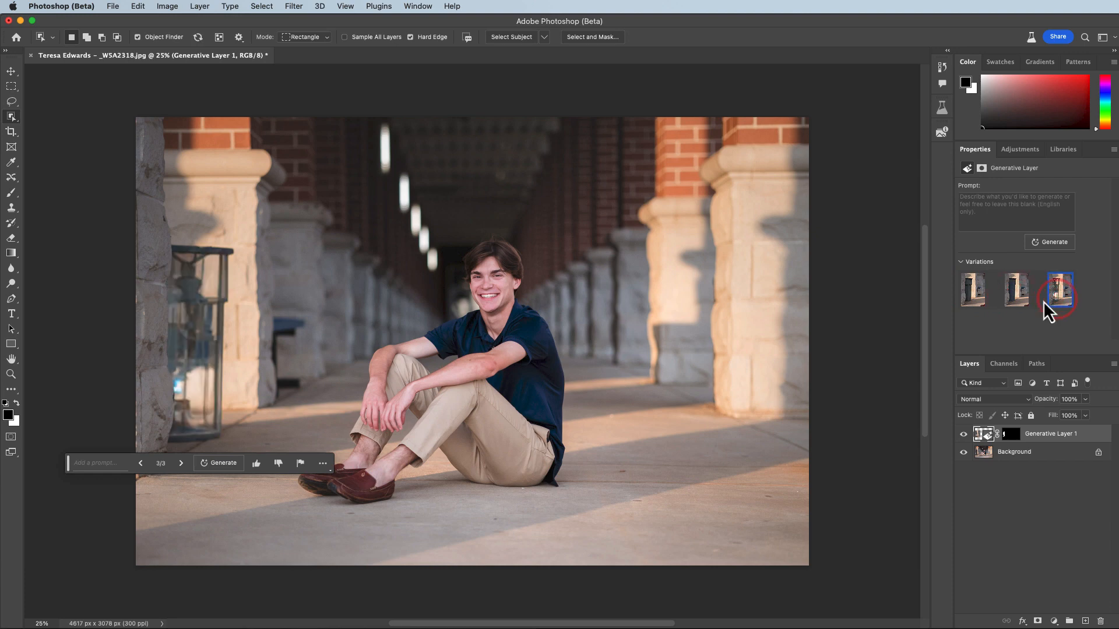
mouse_move(1058, 300)
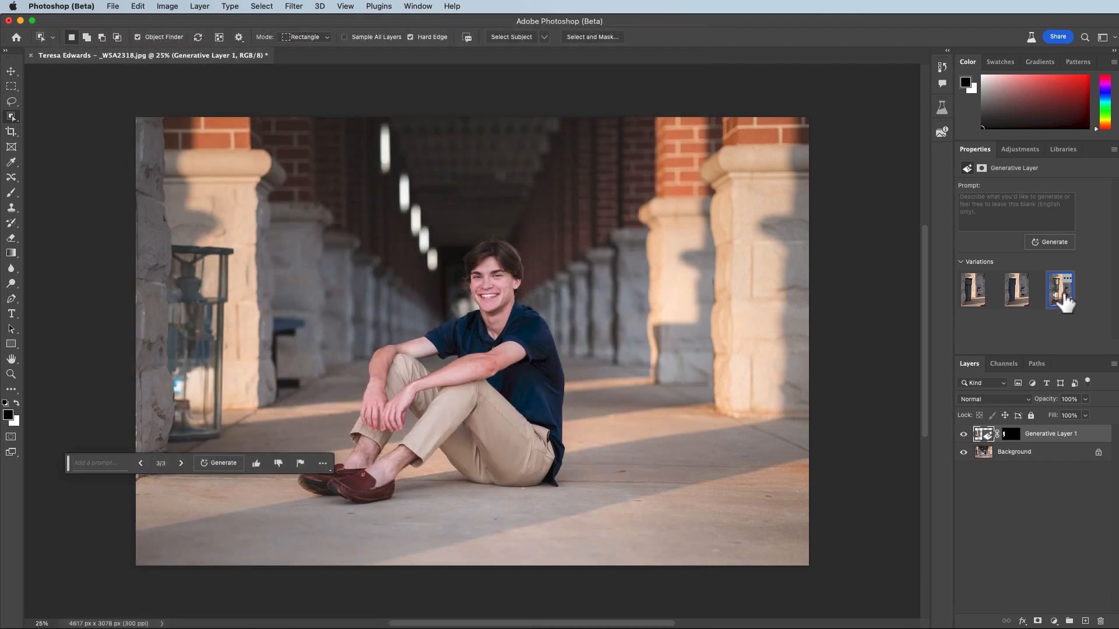
left_click(972, 290)
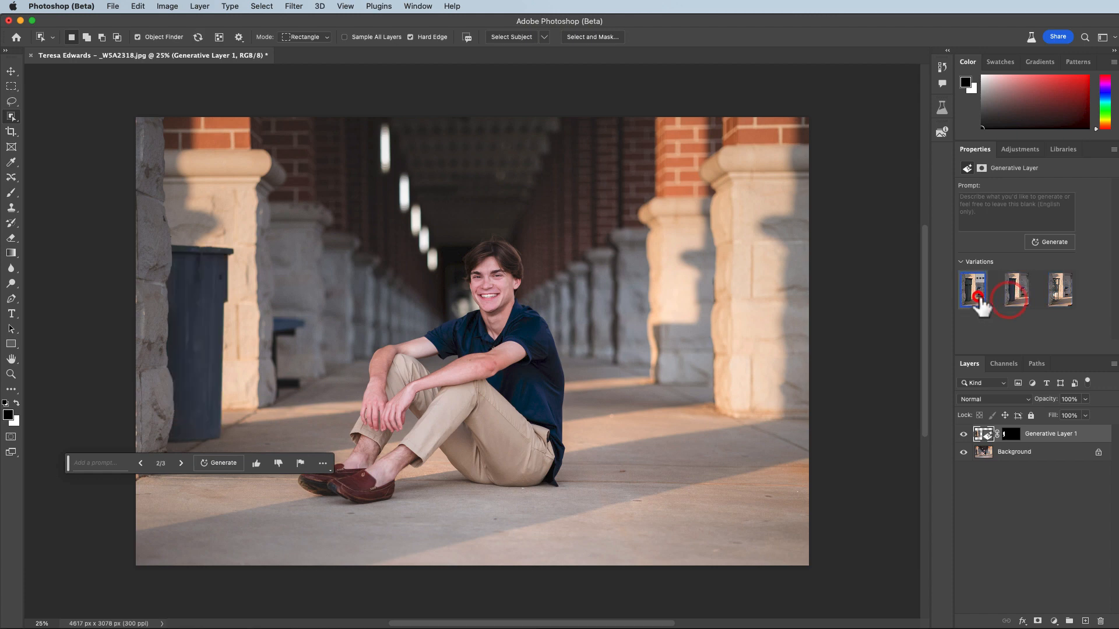
left_click(972, 289)
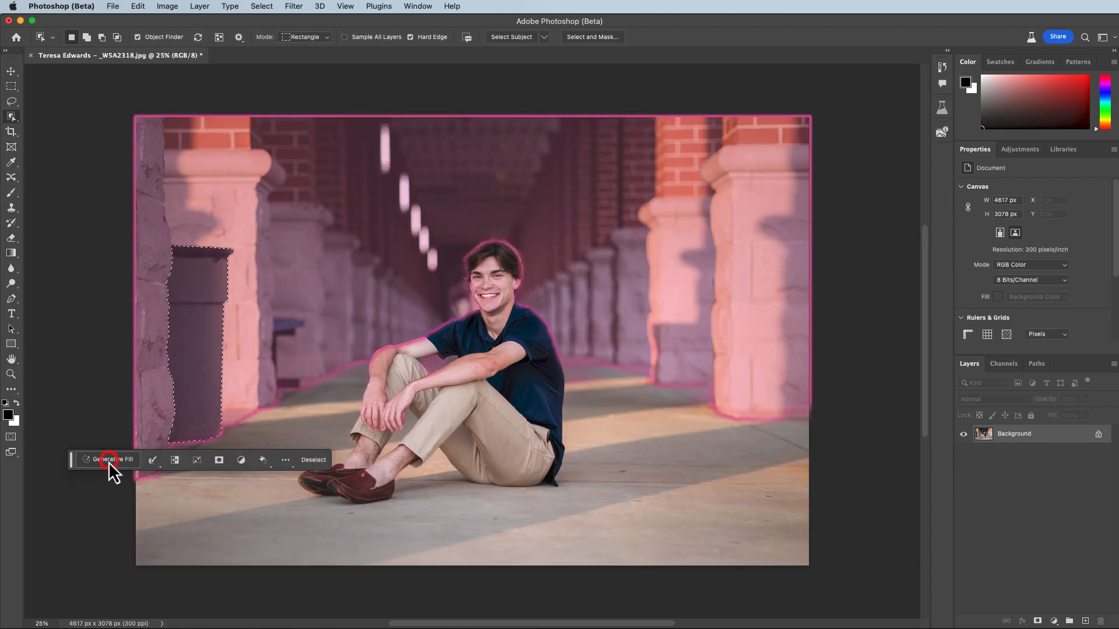
left_click(111, 460)
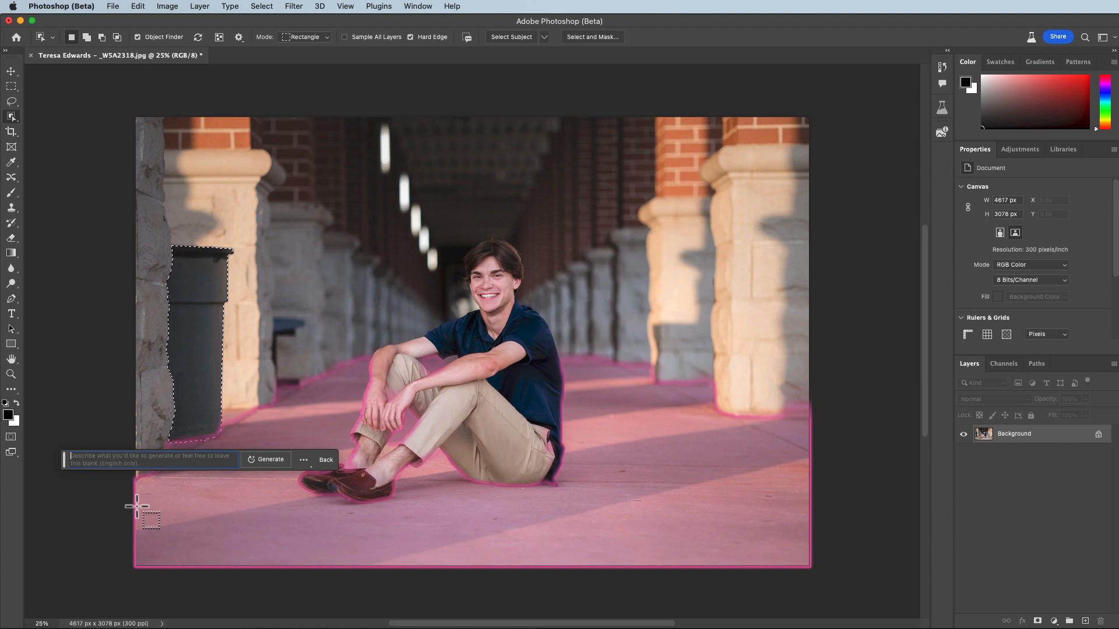
type("remove garbage can")
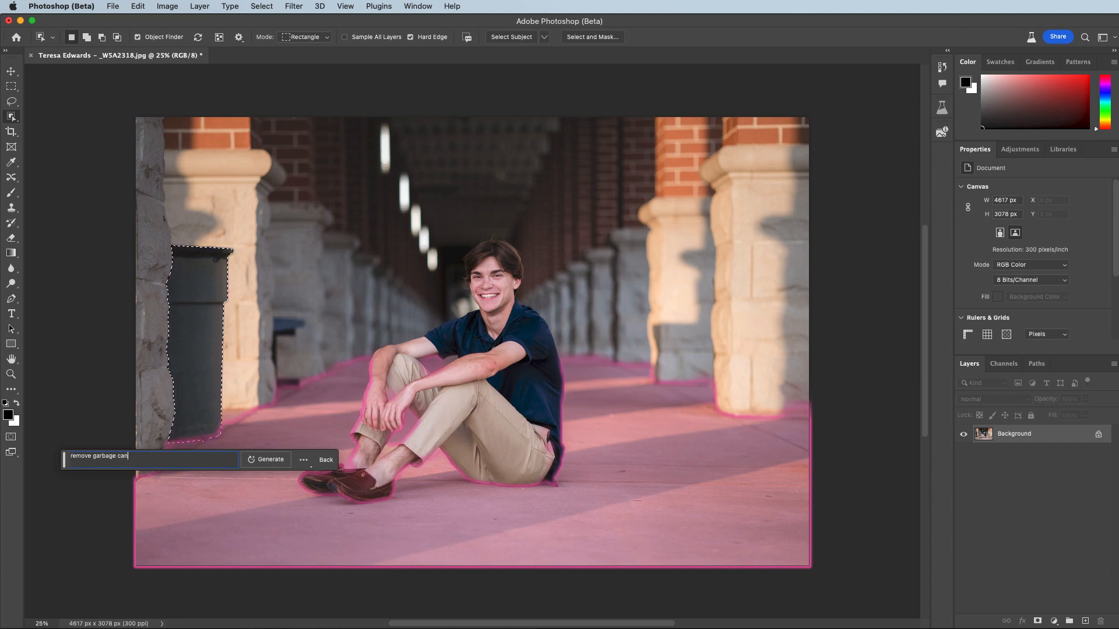
left_click(270, 459)
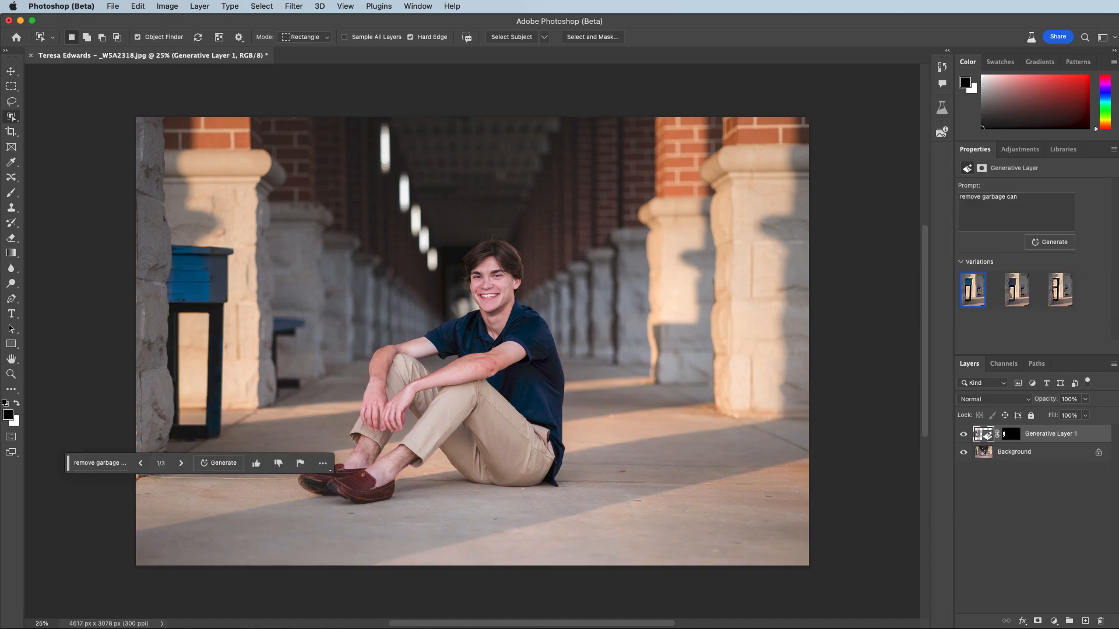
left_click(1016, 290)
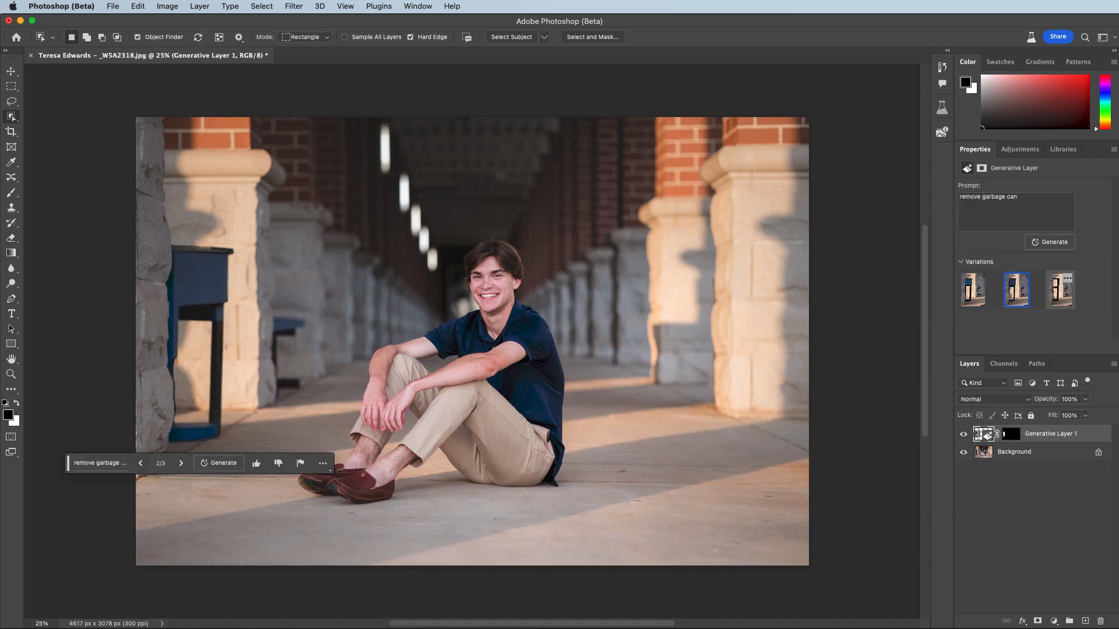
left_click(1060, 289)
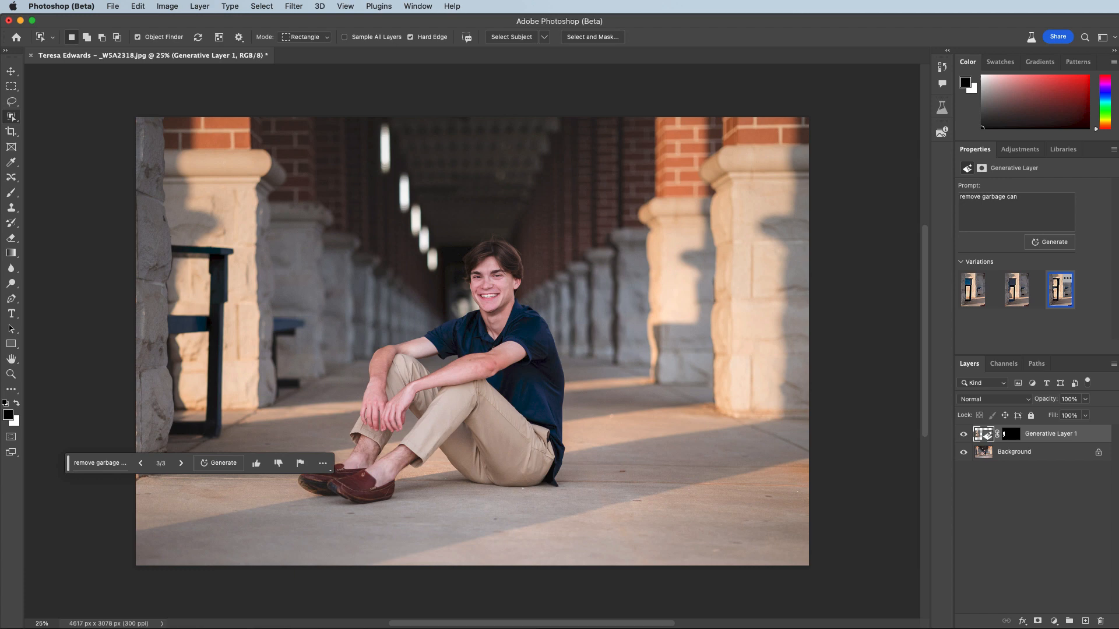
left_click(1015, 290)
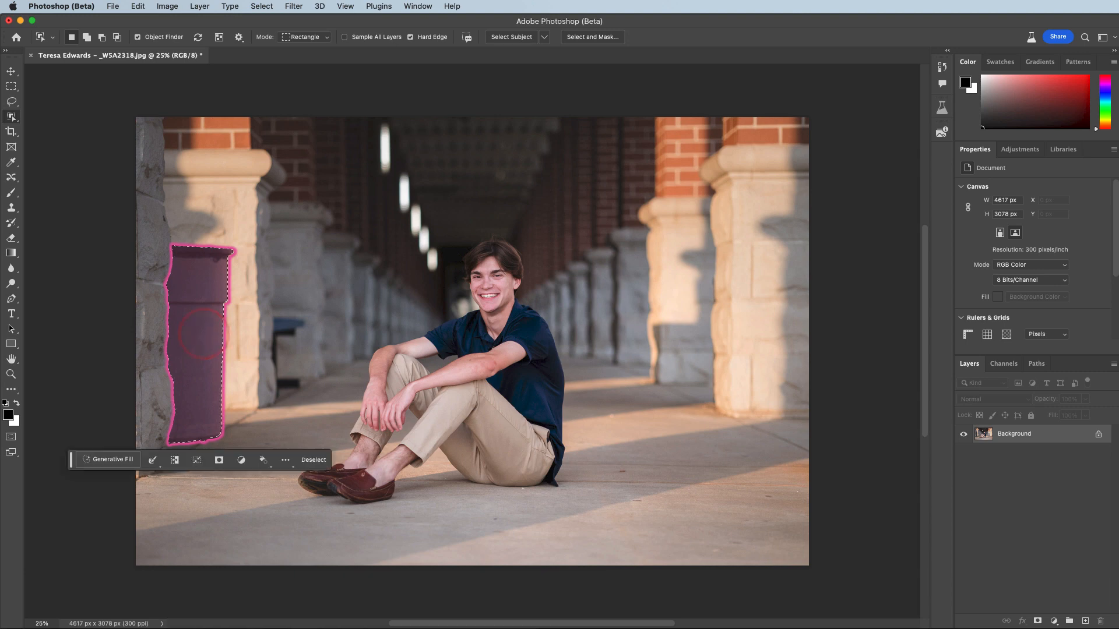
Expand the garbage can selection by 20 pixels with Select > Modify > Expand.
left_click(261, 6)
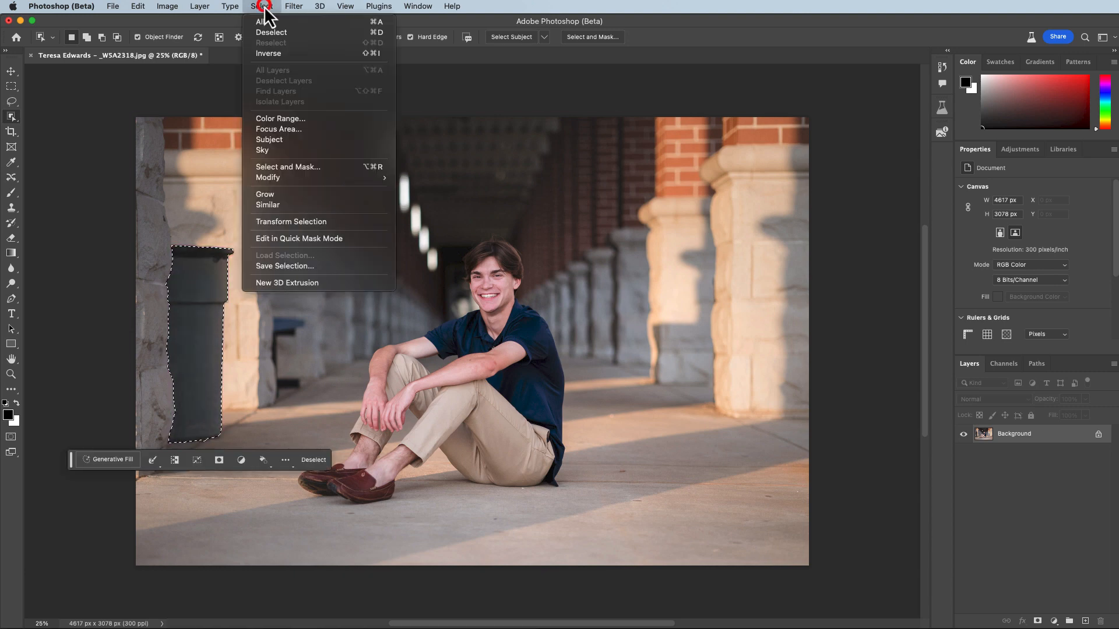
mouse_move(331, 172)
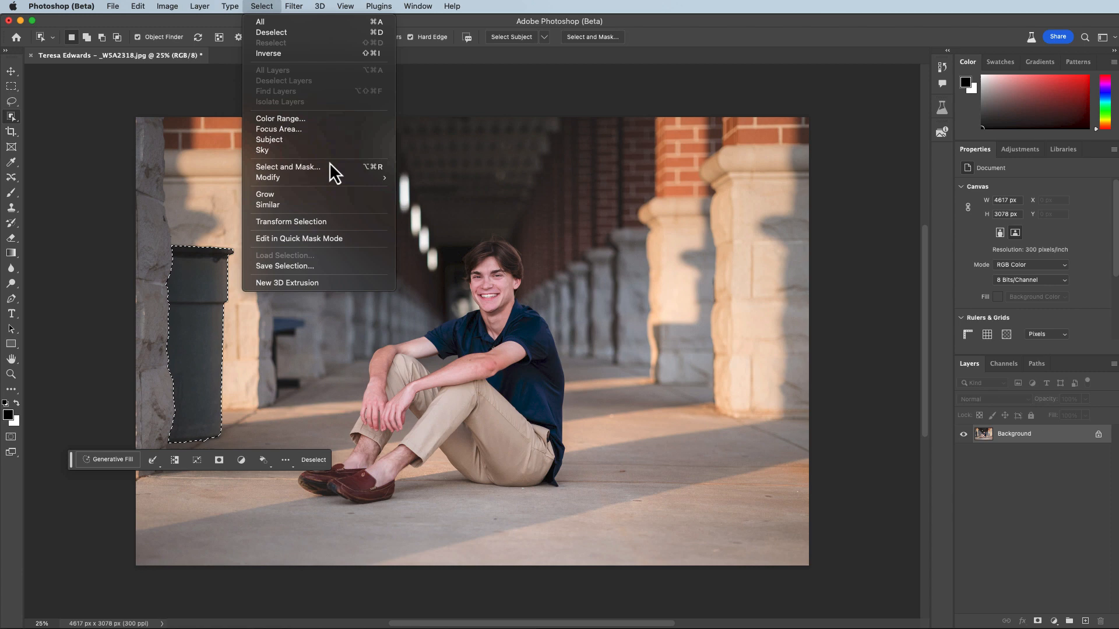
mouse_move(268, 178)
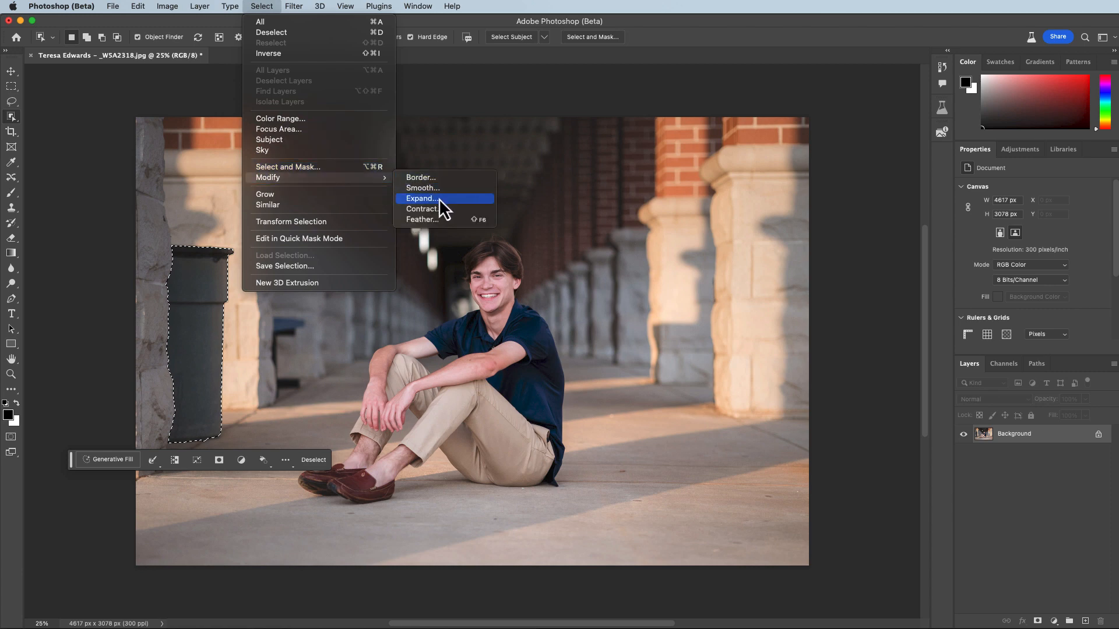
left_click(421, 198)
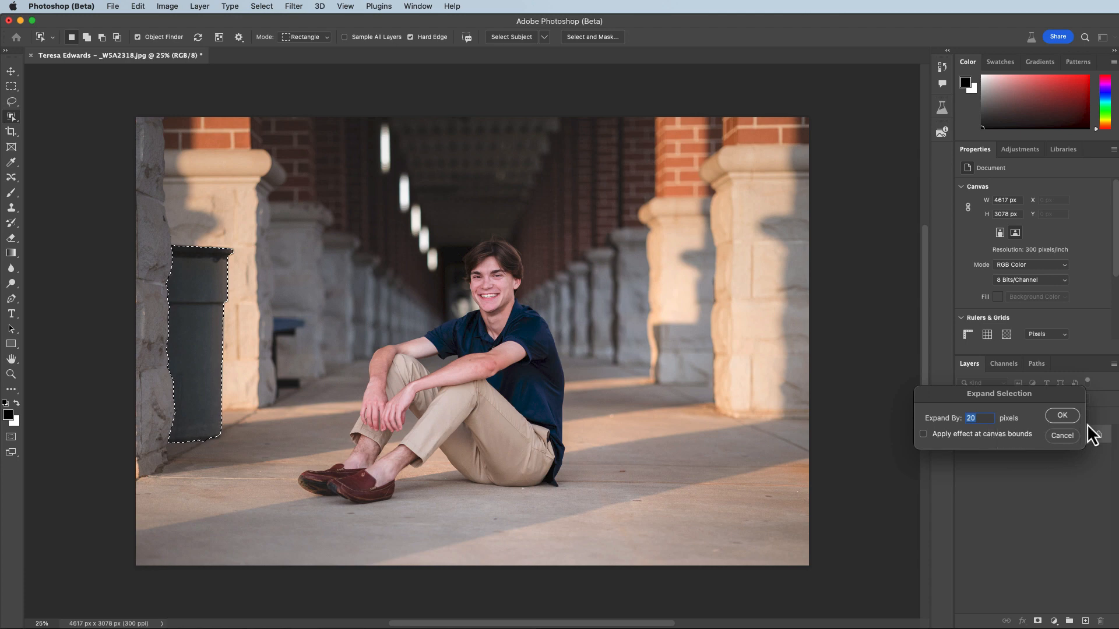
left_click(1061, 416)
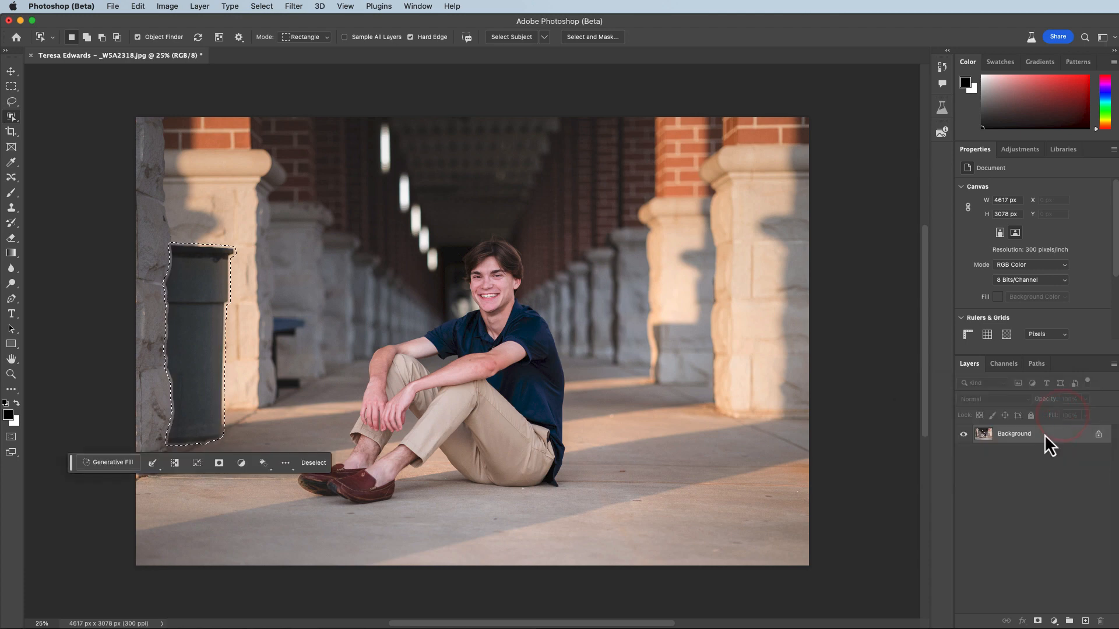
Run Generative Fill on the expanded selection with the prompt 'remove garbage can'.
left_click(111, 462)
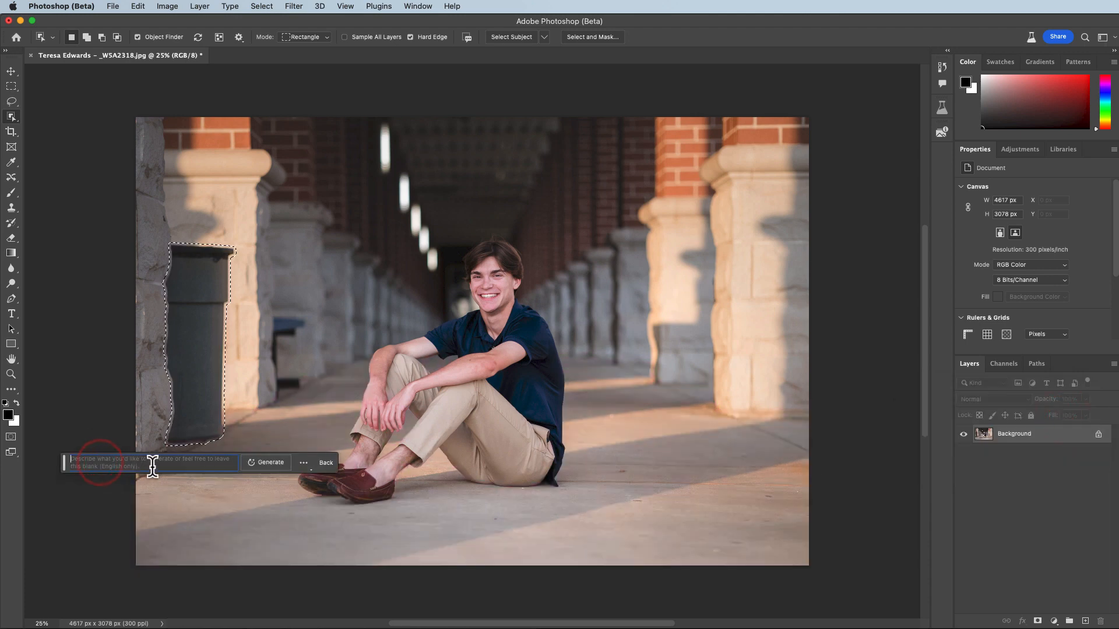
type("remove garbage can")
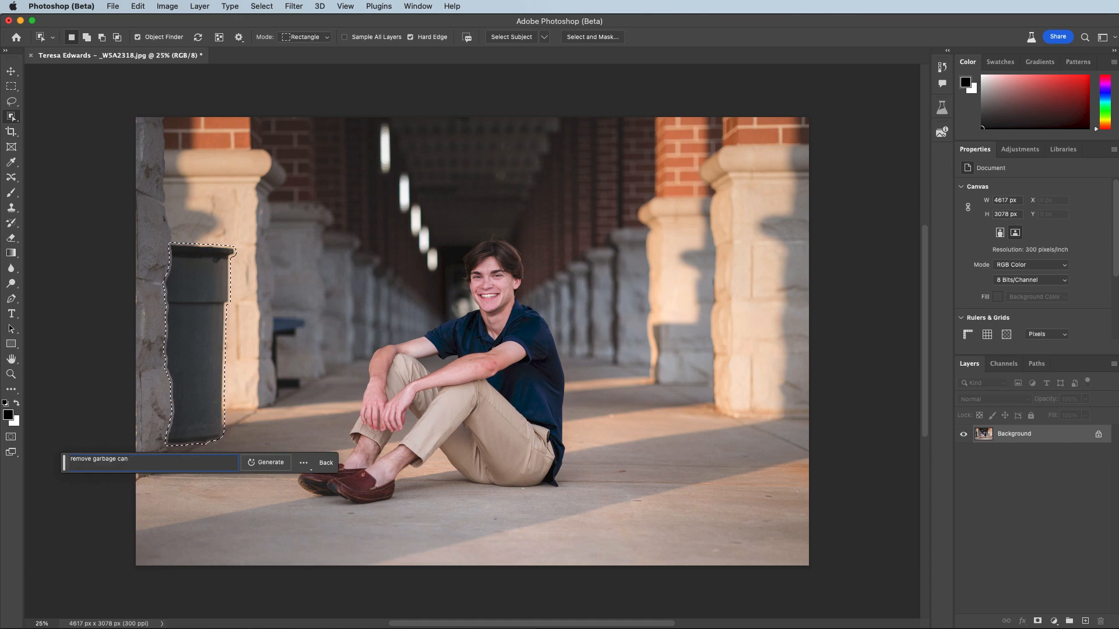
left_click(270, 462)
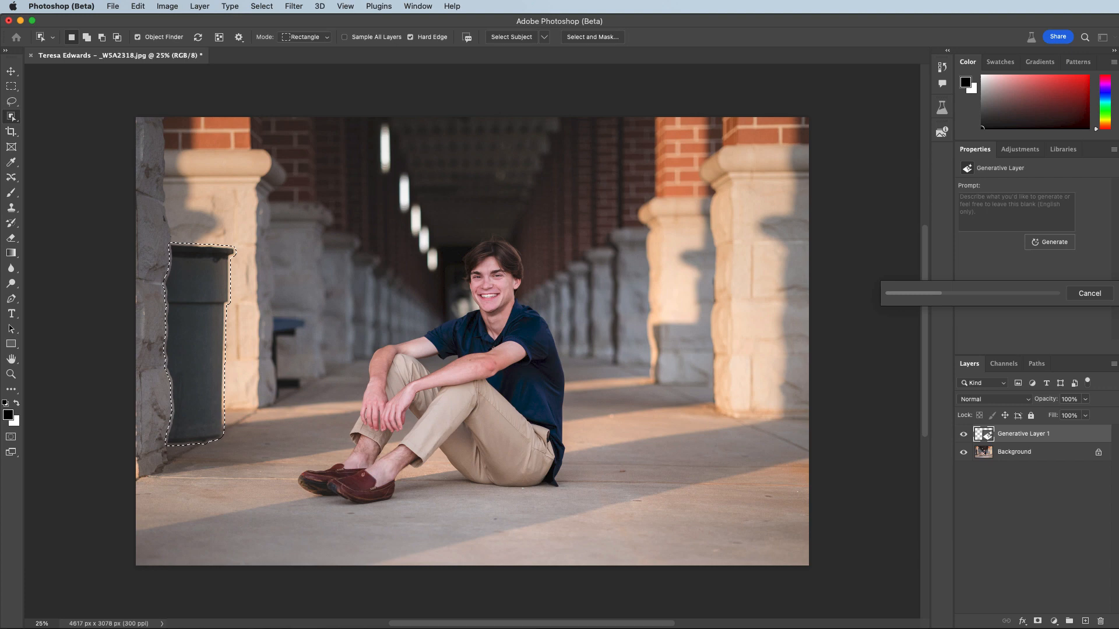
Compare the three variations on Generative Layer 1 and keep the second one.
left_click(1049, 242)
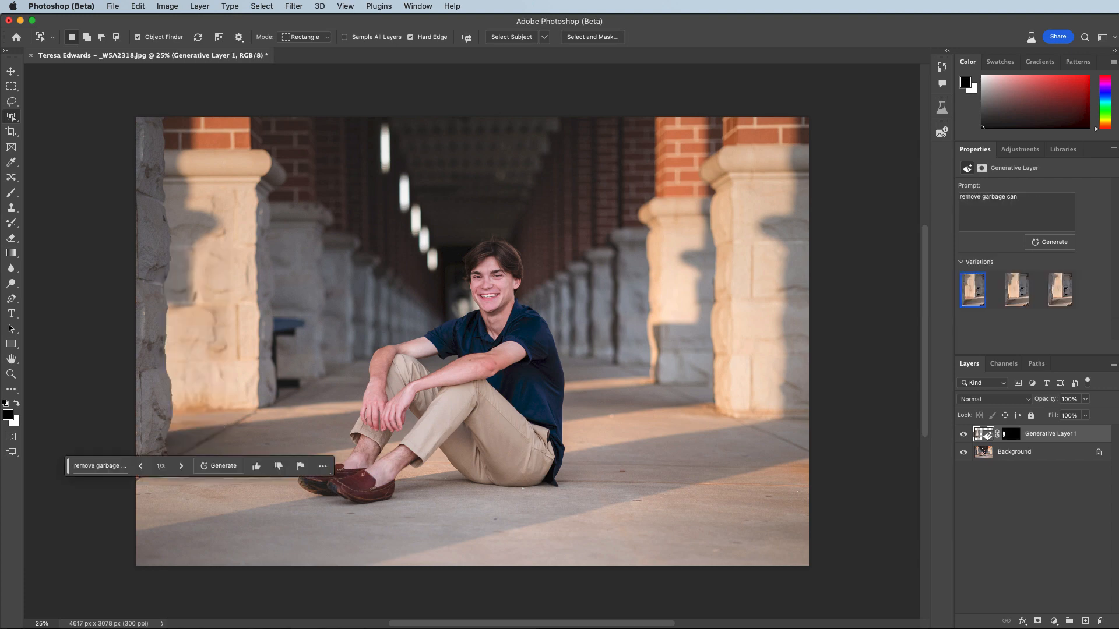
left_click(963, 433)
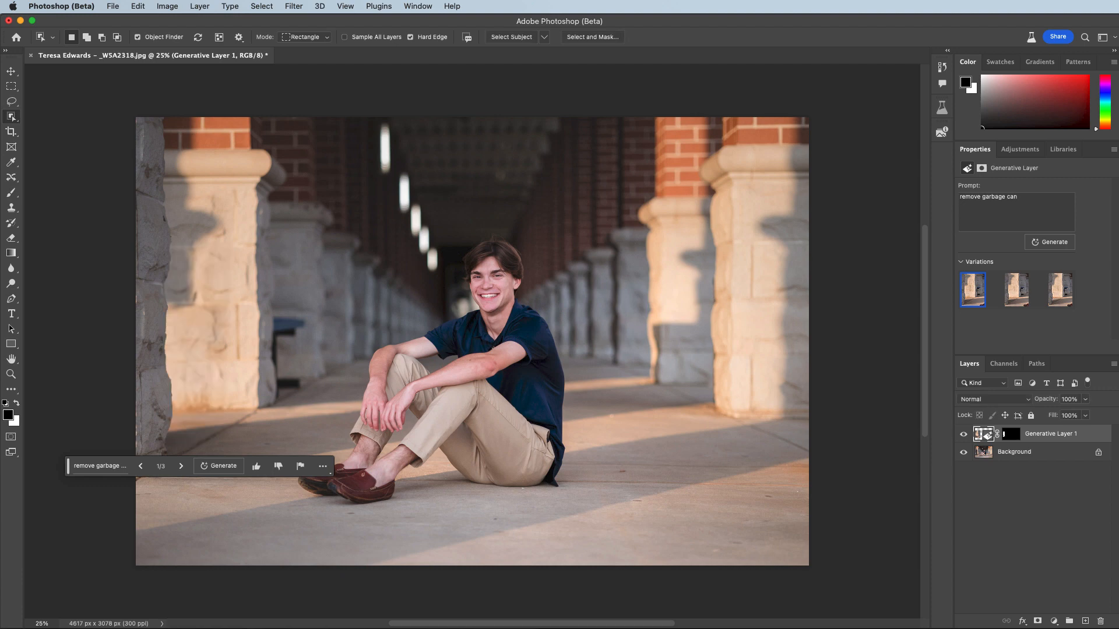
mouse_move(964, 433)
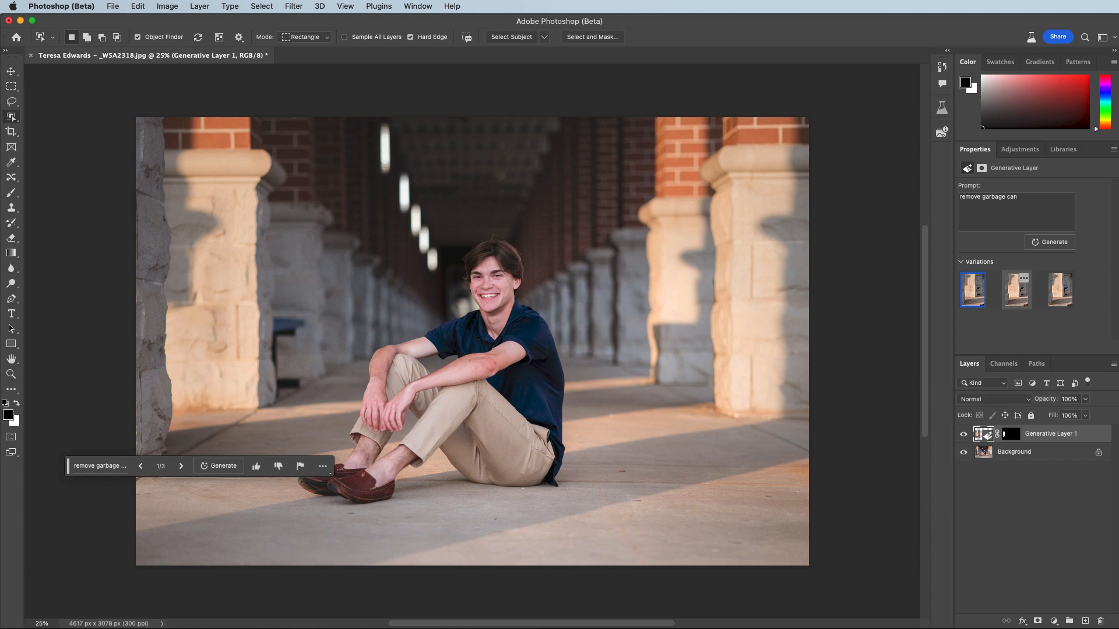
left_click(1016, 290)
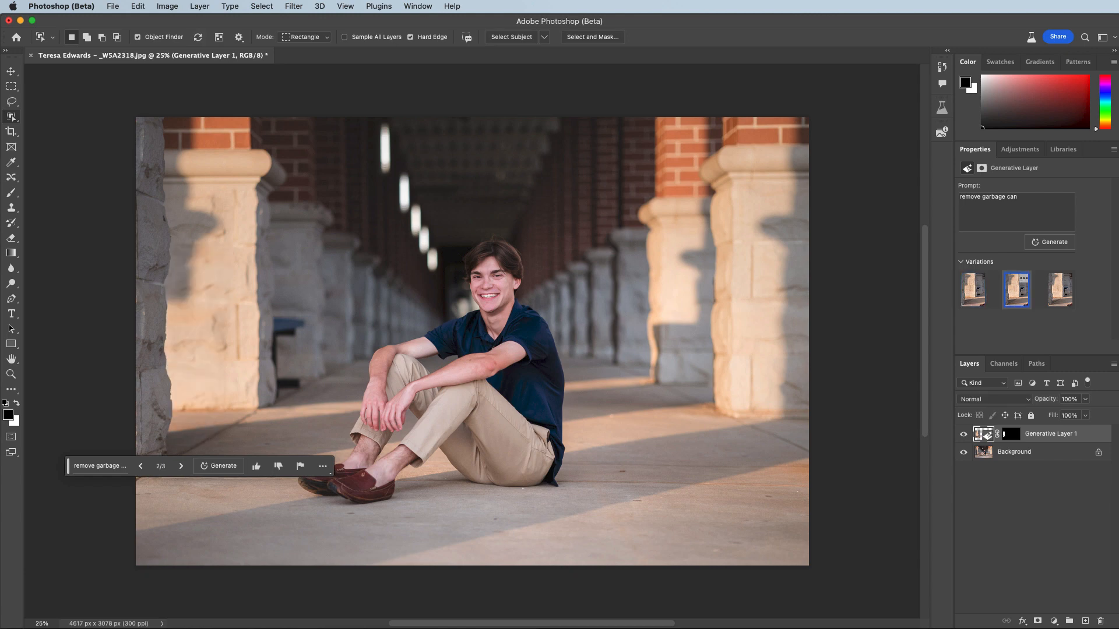
left_click(972, 290)
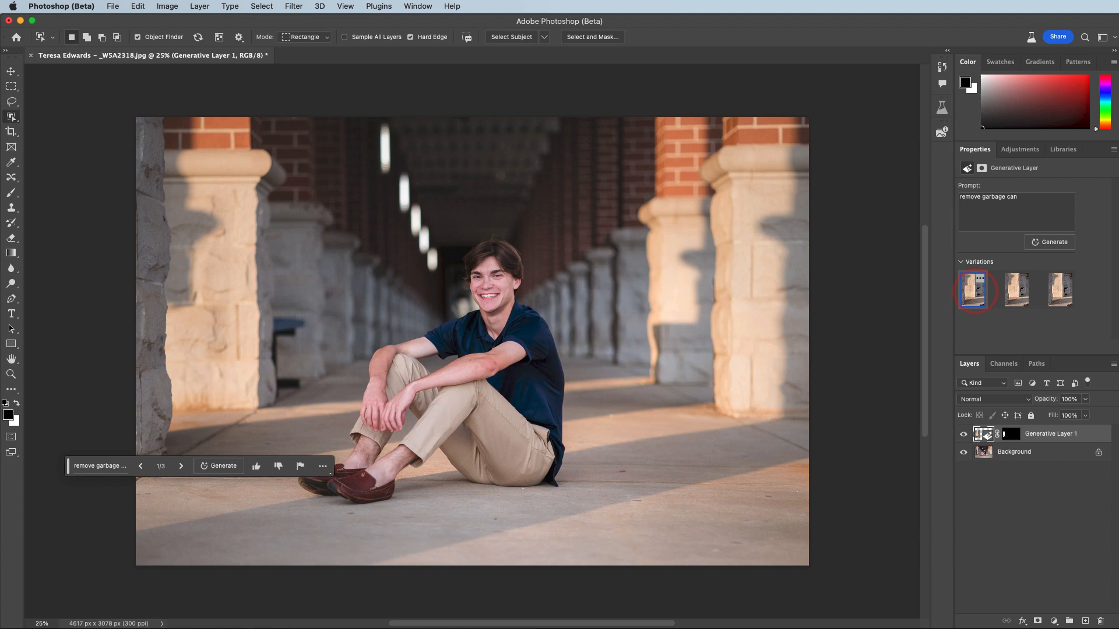
left_click(972, 289)
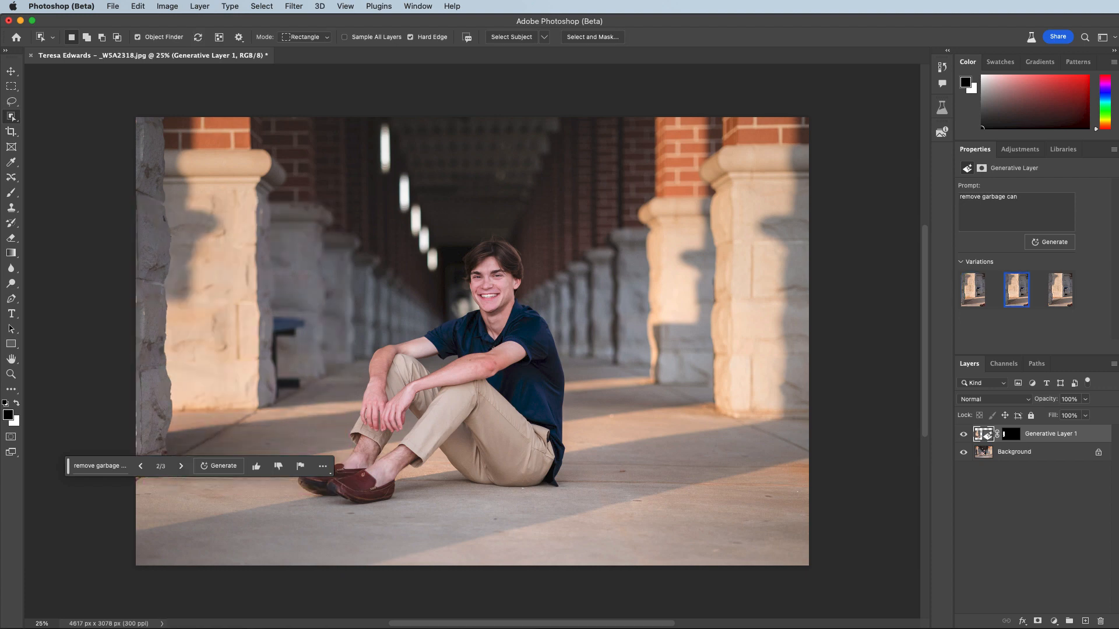
left_click(12, 70)
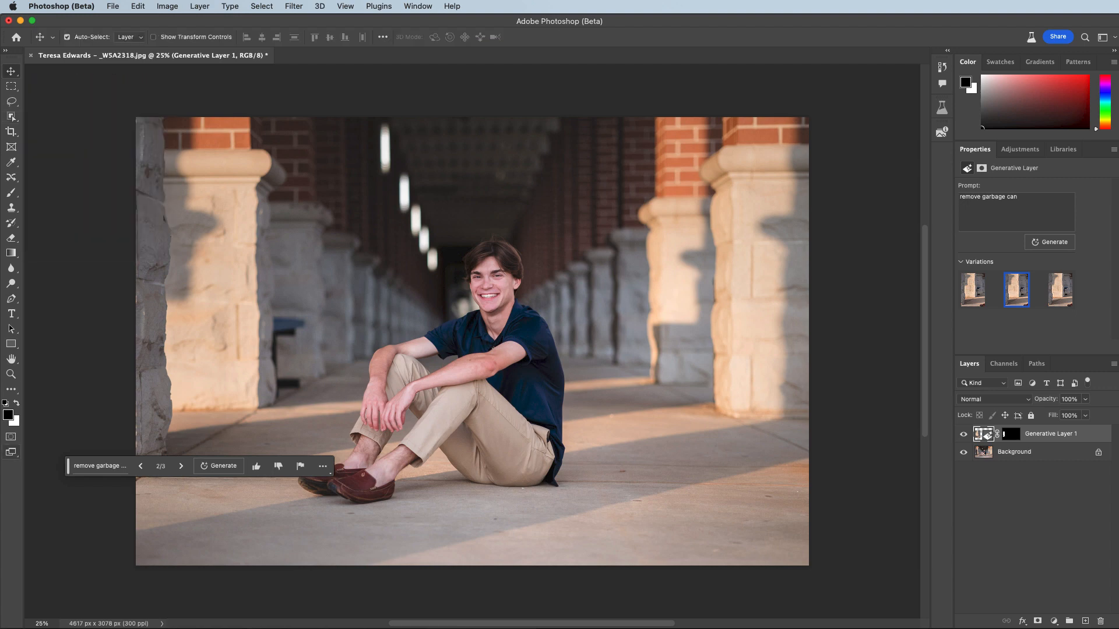
left_click(180, 466)
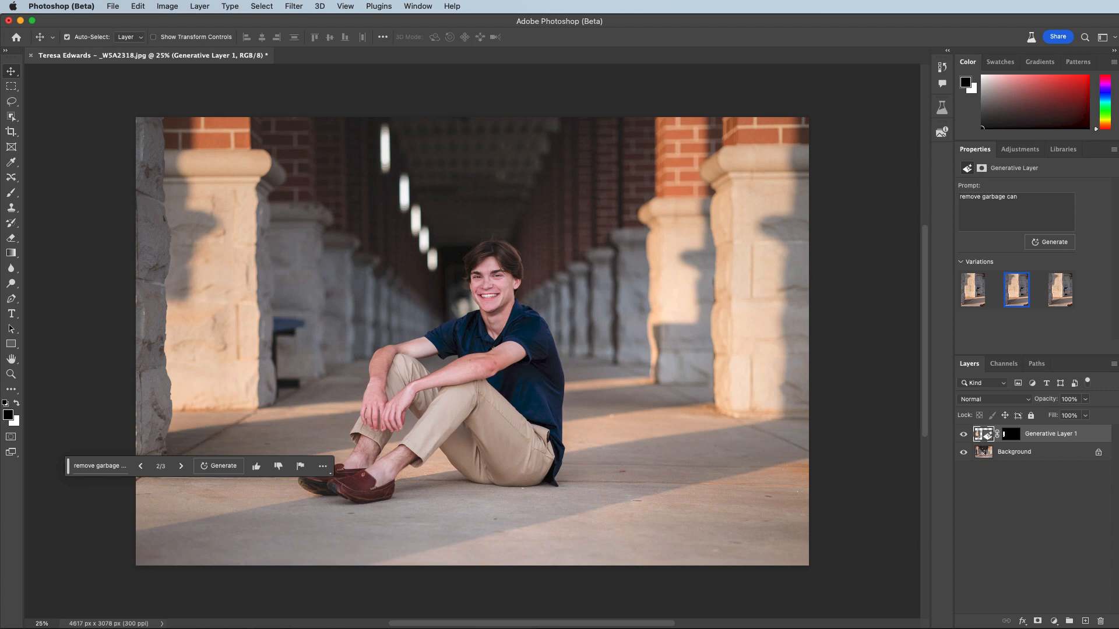
Lasso the bench on the Background layer, try Generative Fill, and dismiss the guidelines rejection.
left_click(1014, 452)
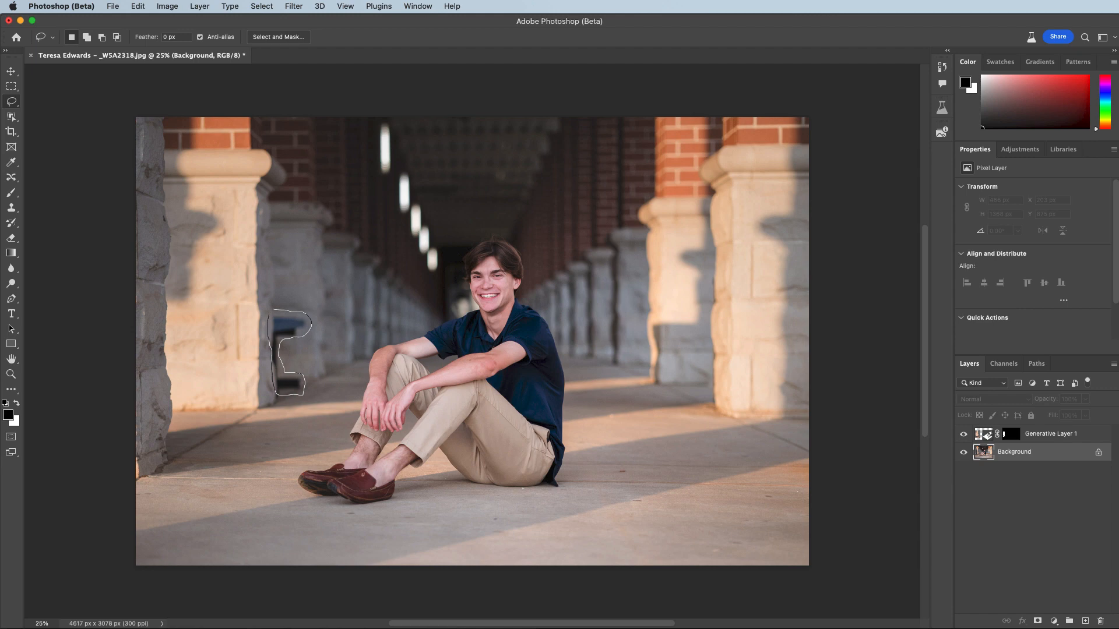
left_click(289, 353)
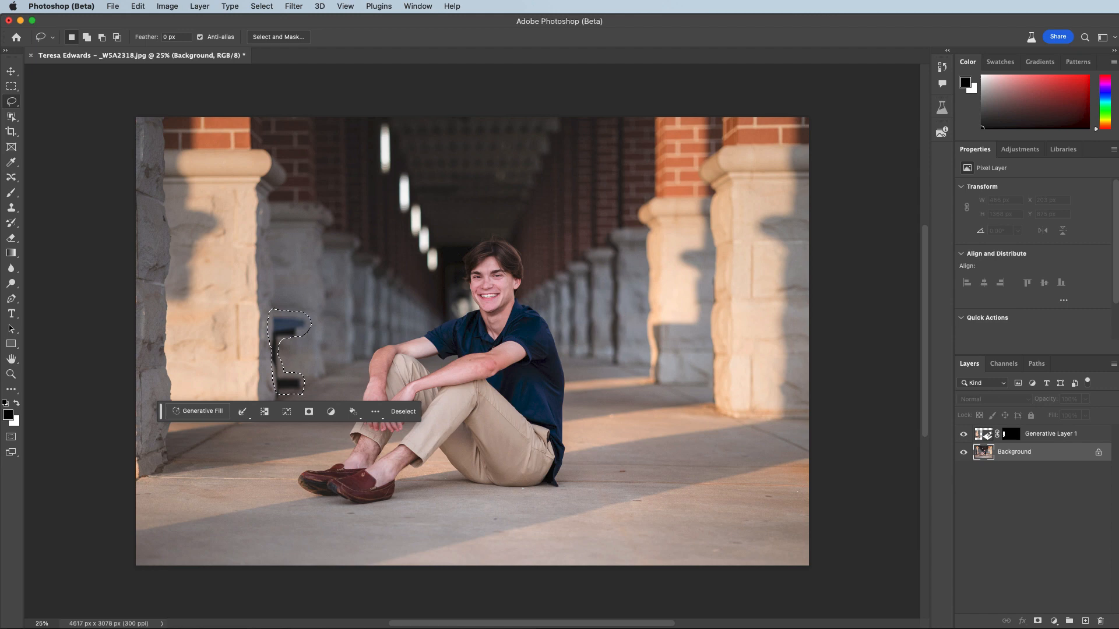
left_click(203, 411)
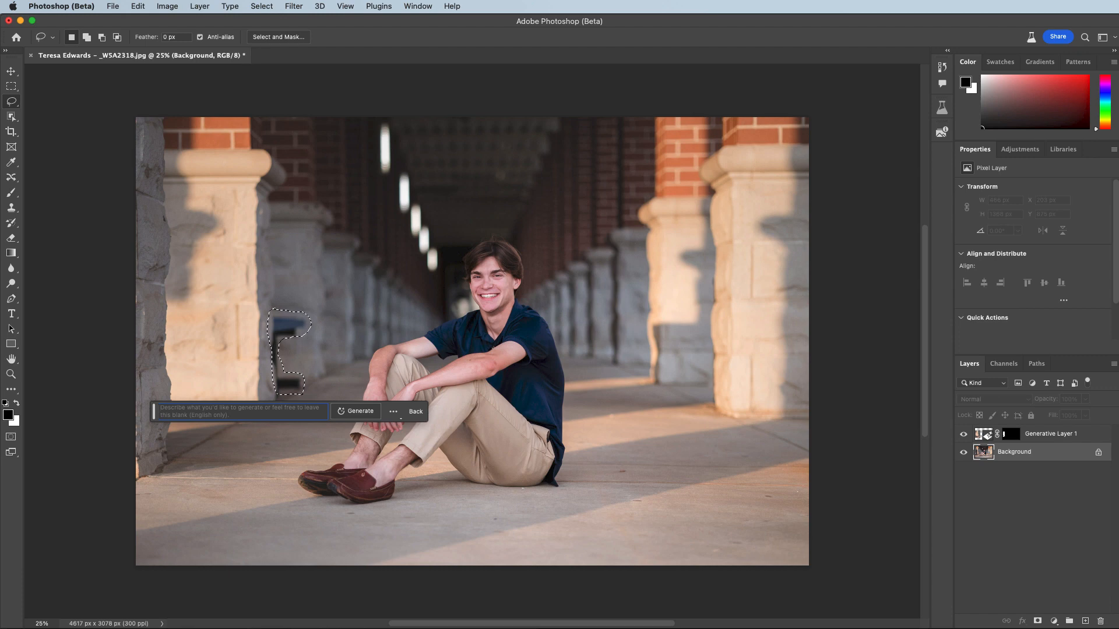
left_click(359, 411)
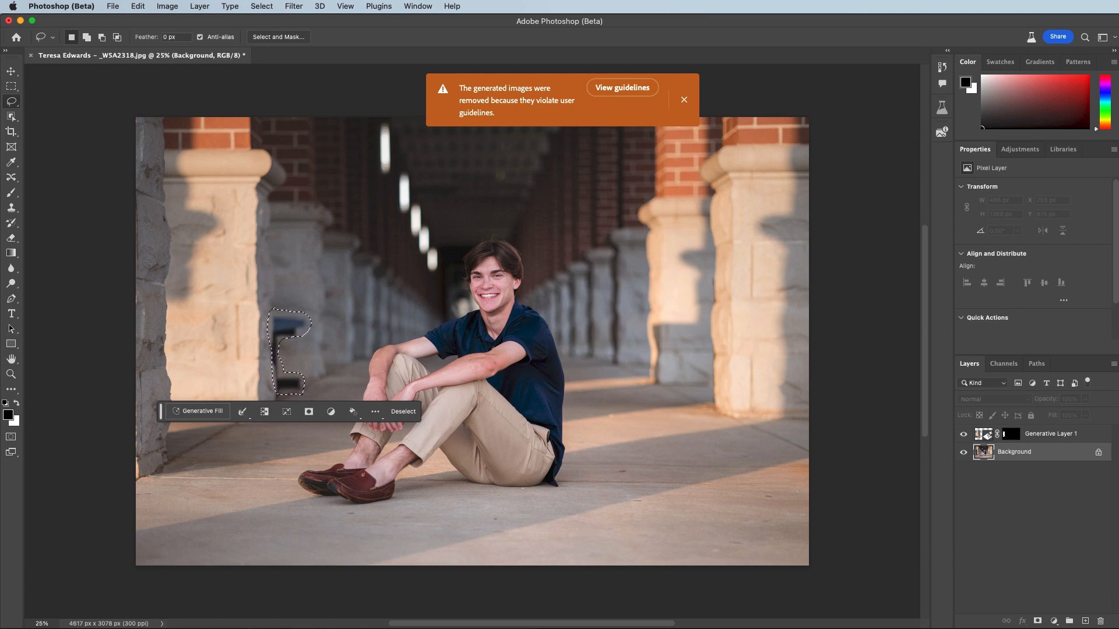
left_click(683, 100)
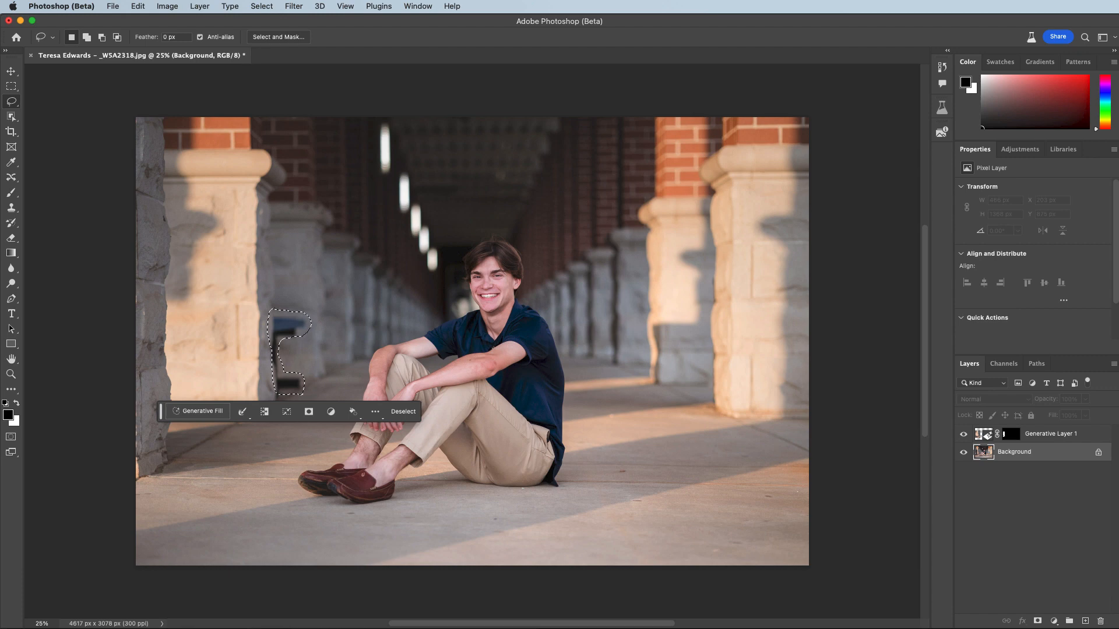
Redraw a looser bench lasso, retry Generative Fill, dismiss the rejection, then deselect.
left_click(402, 410)
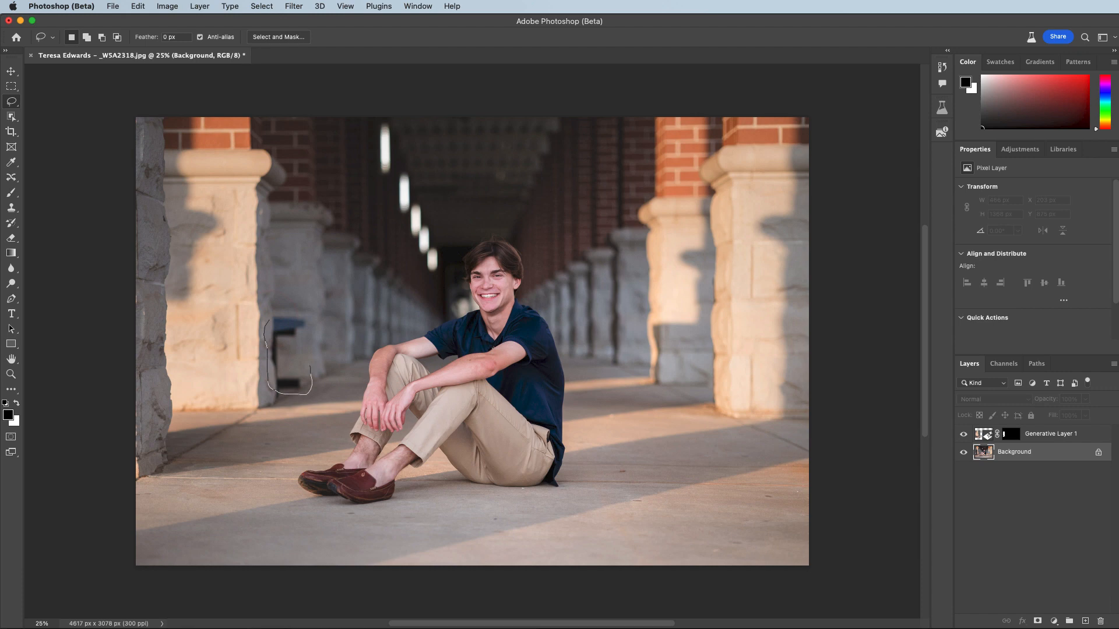
left_click(289, 343)
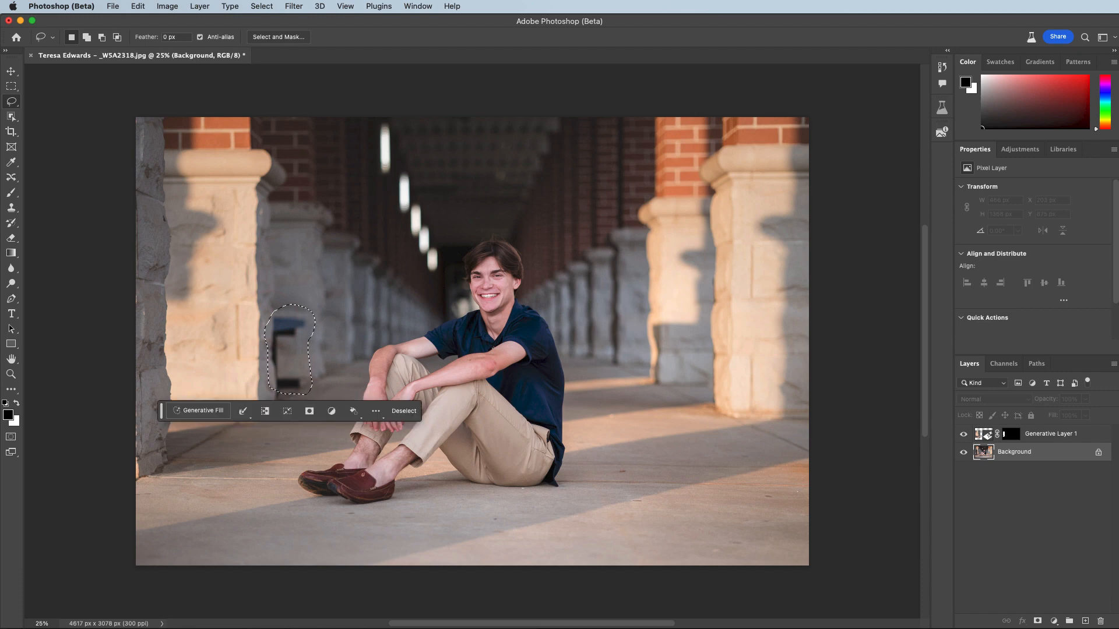
left_click(202, 410)
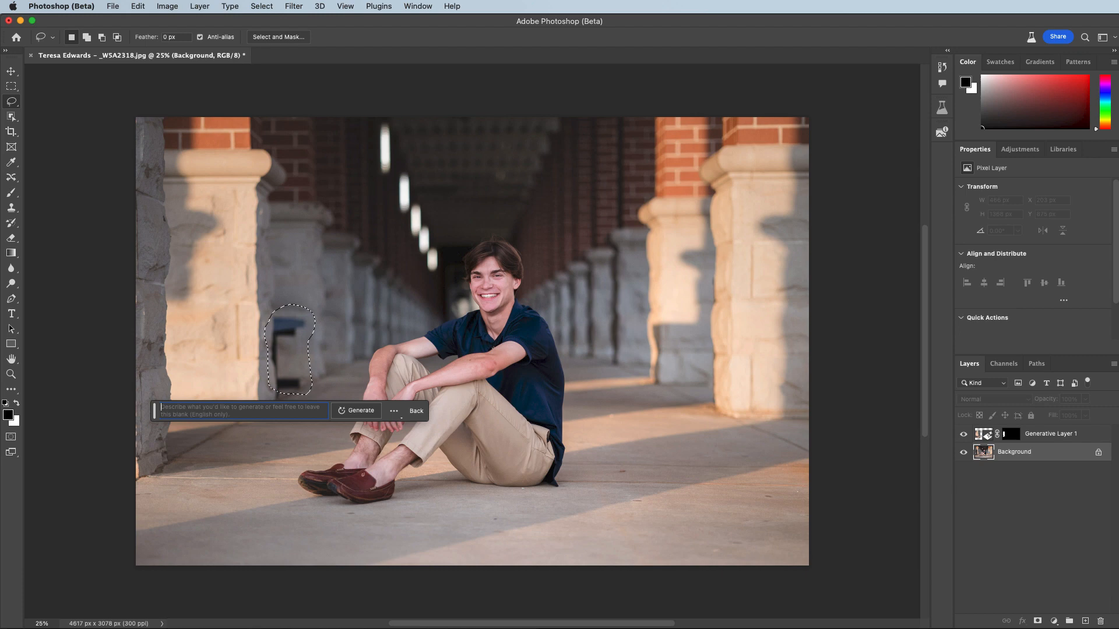
left_click(360, 410)
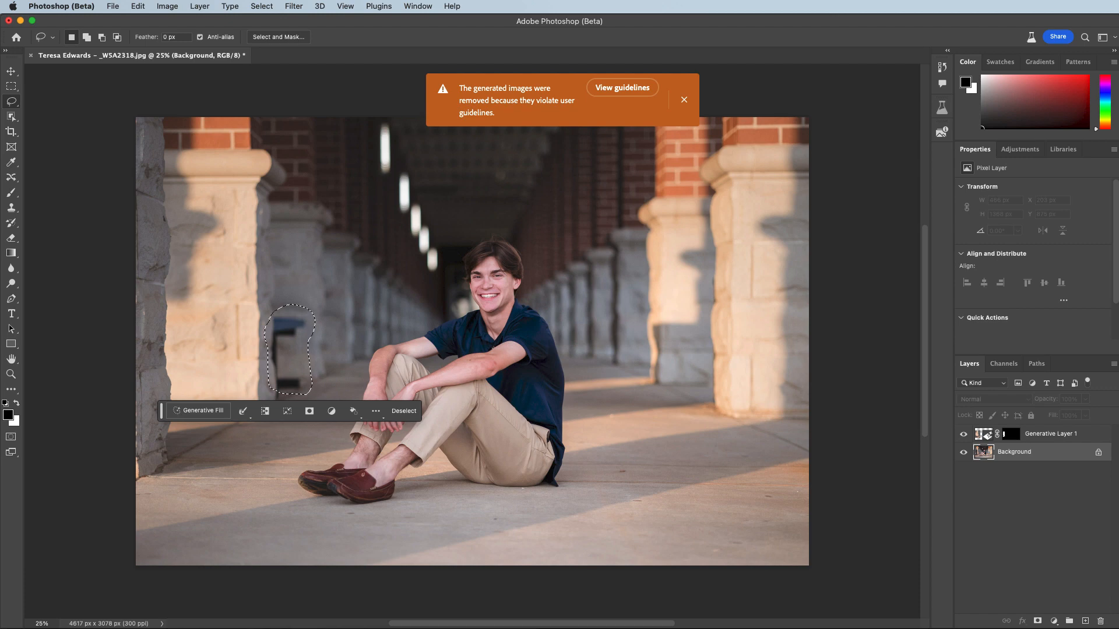
left_click(682, 99)
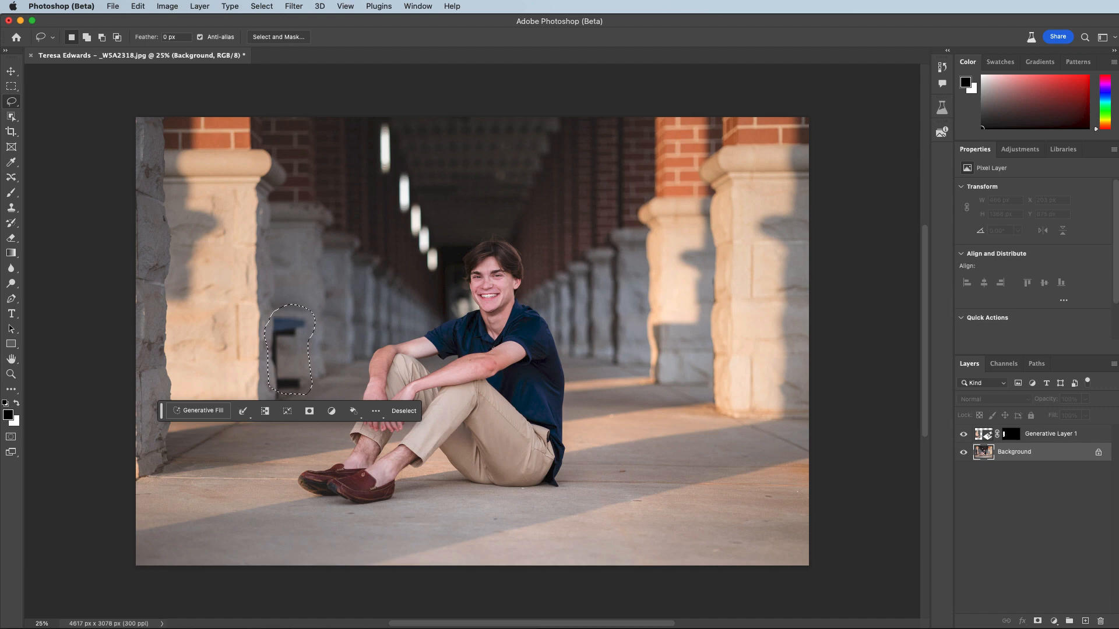
left_click(403, 410)
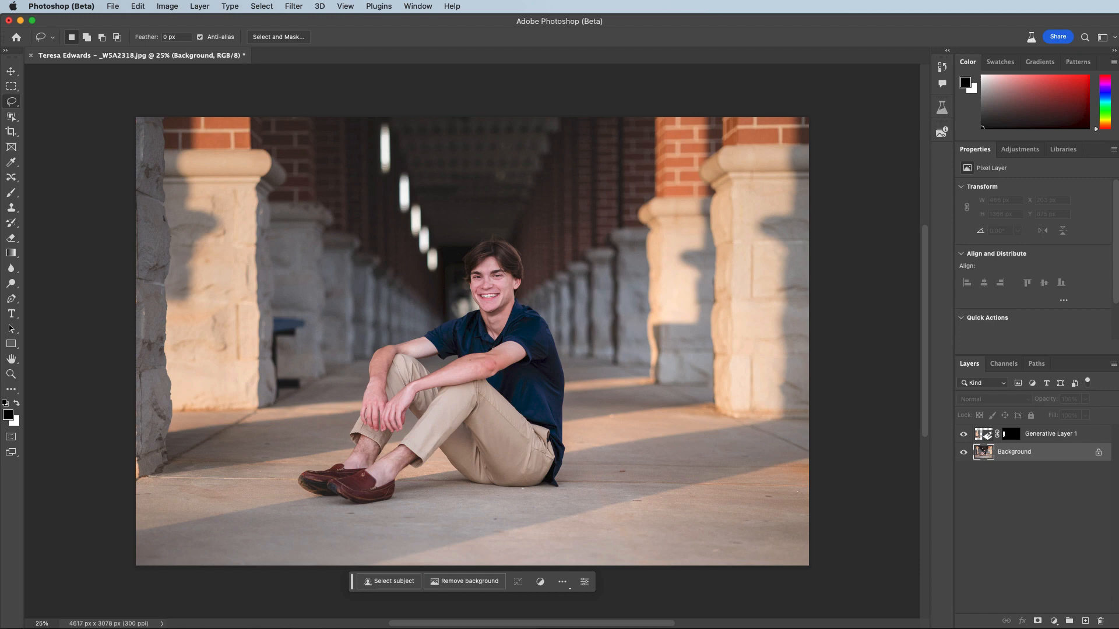
Hide Generative Layer 1 and expand the reselected garbage can by 20 pixels.
left_click(963, 433)
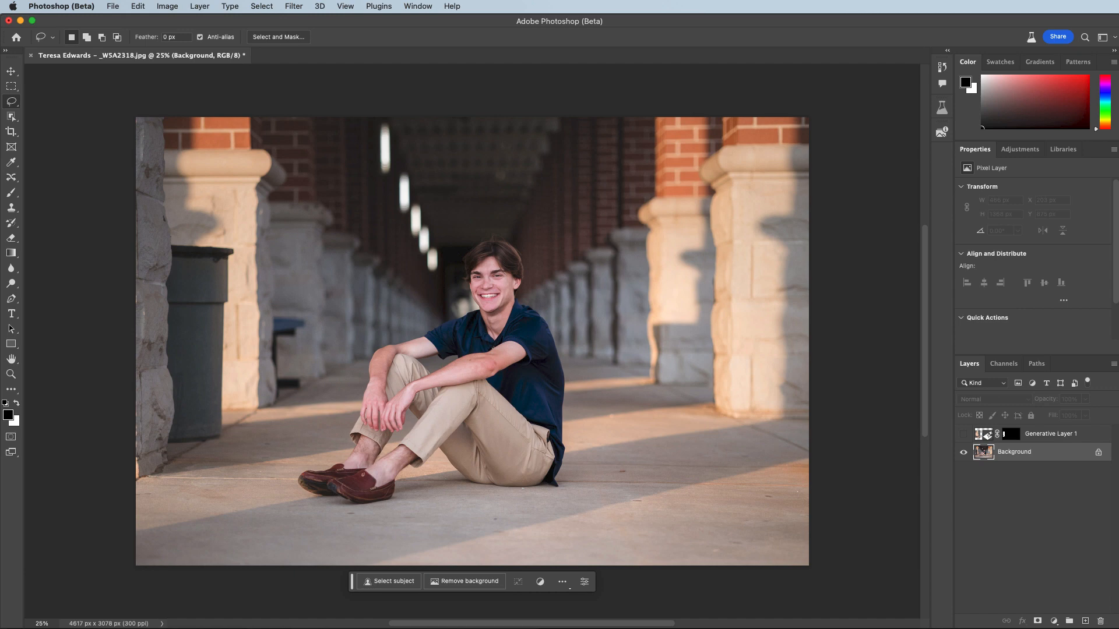
mouse_move(1013, 451)
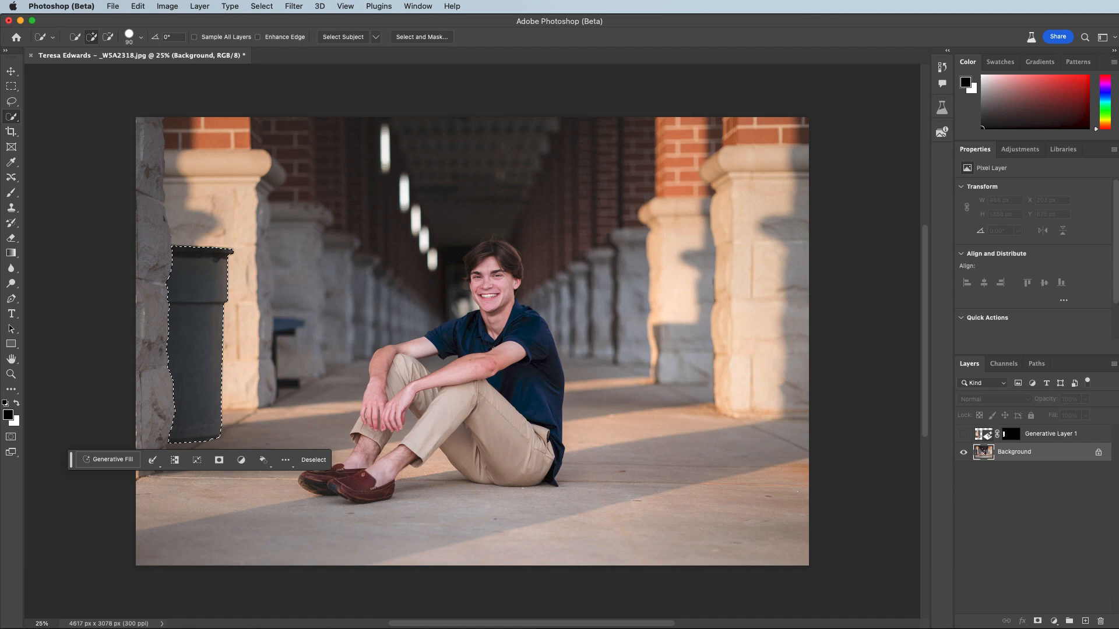
left_click(261, 6)
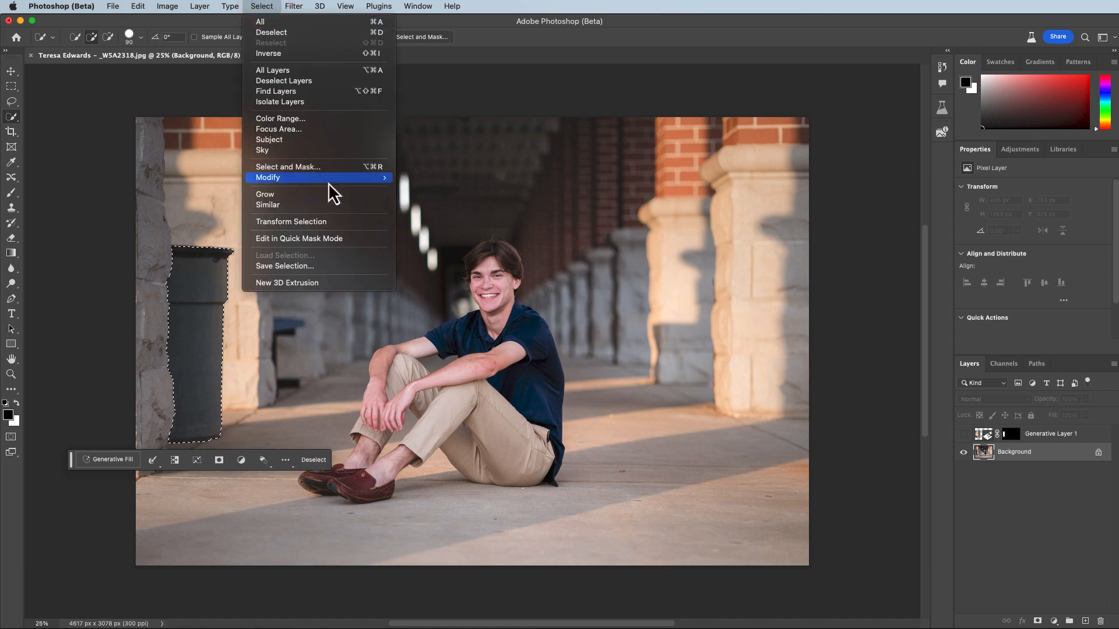
left_click(267, 177)
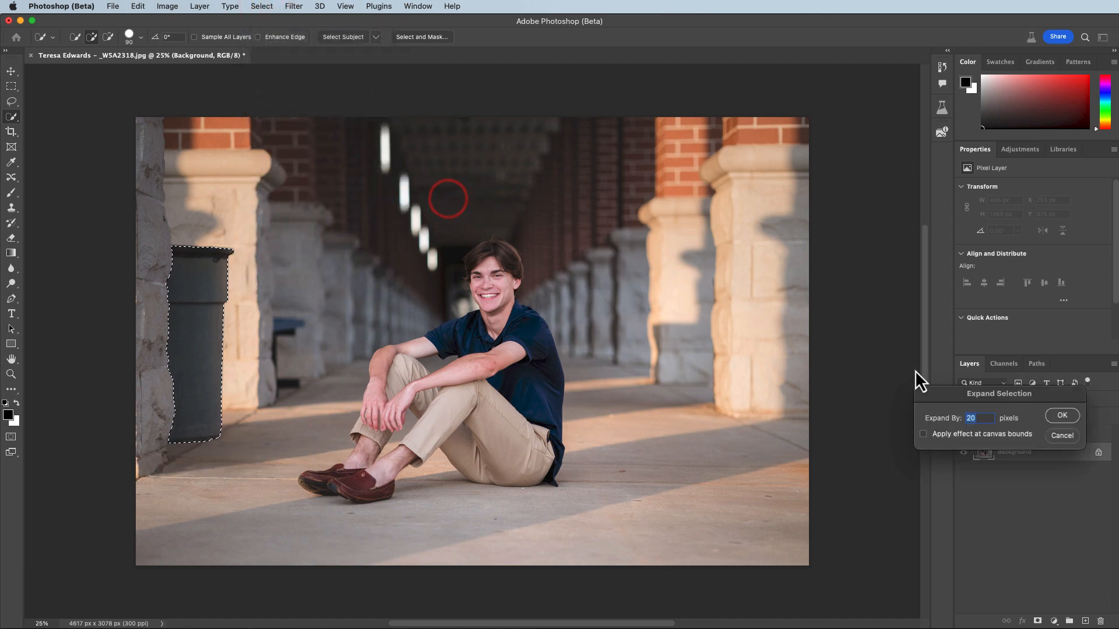
left_click(1061, 415)
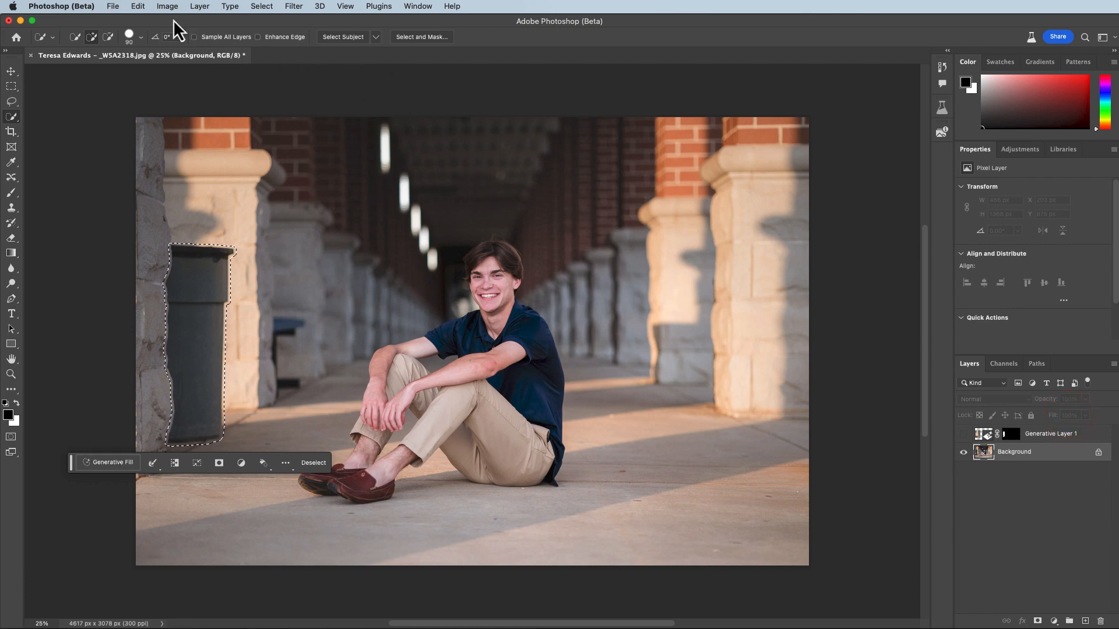
left_click(136, 6)
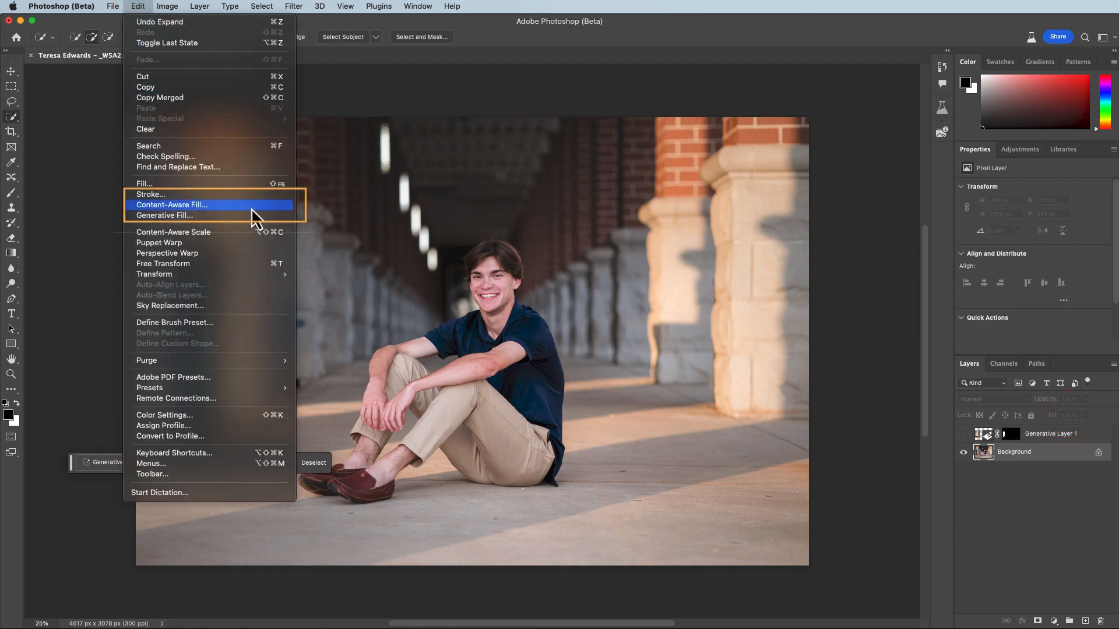
mouse_move(267, 216)
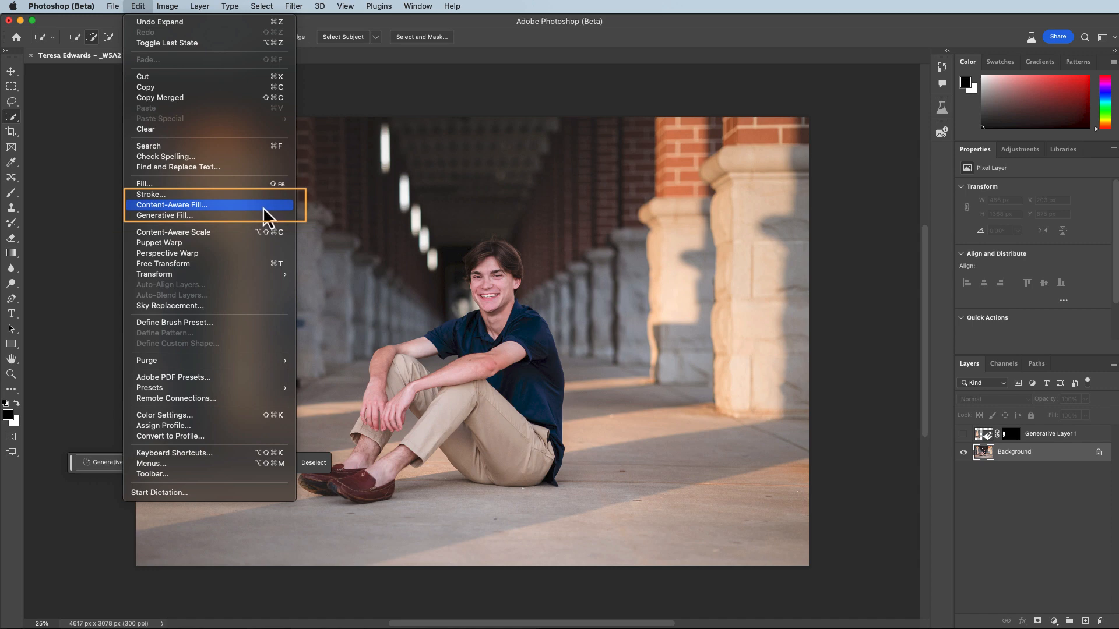
Content-Aware Fill the garbage can onto a new layer, then hide it and show Generative Layer 1.
left_click(171, 204)
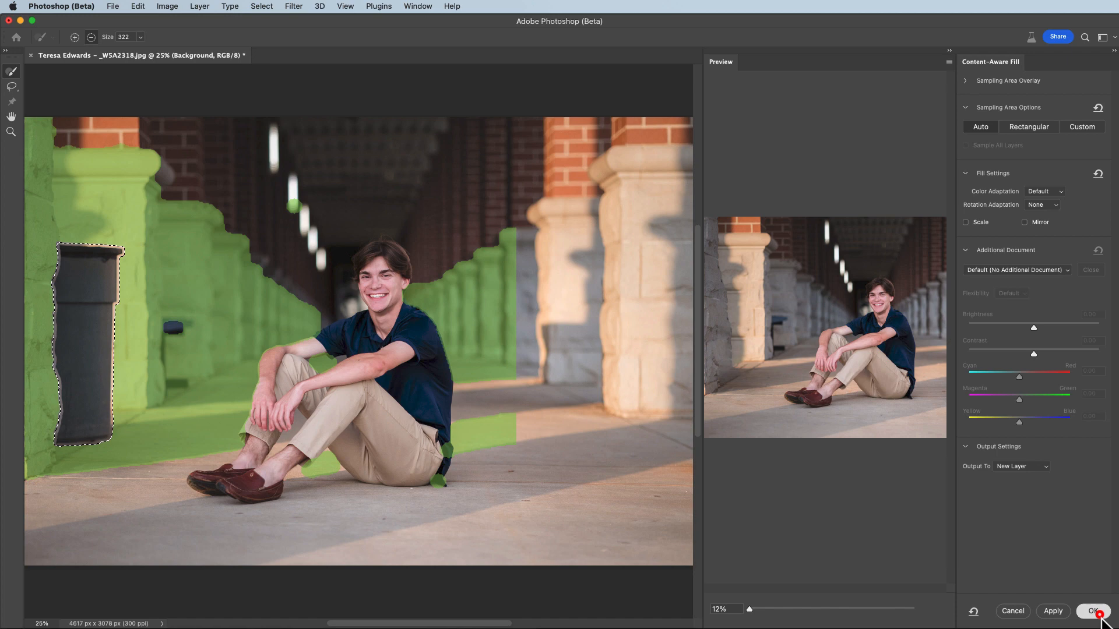
left_click(1095, 611)
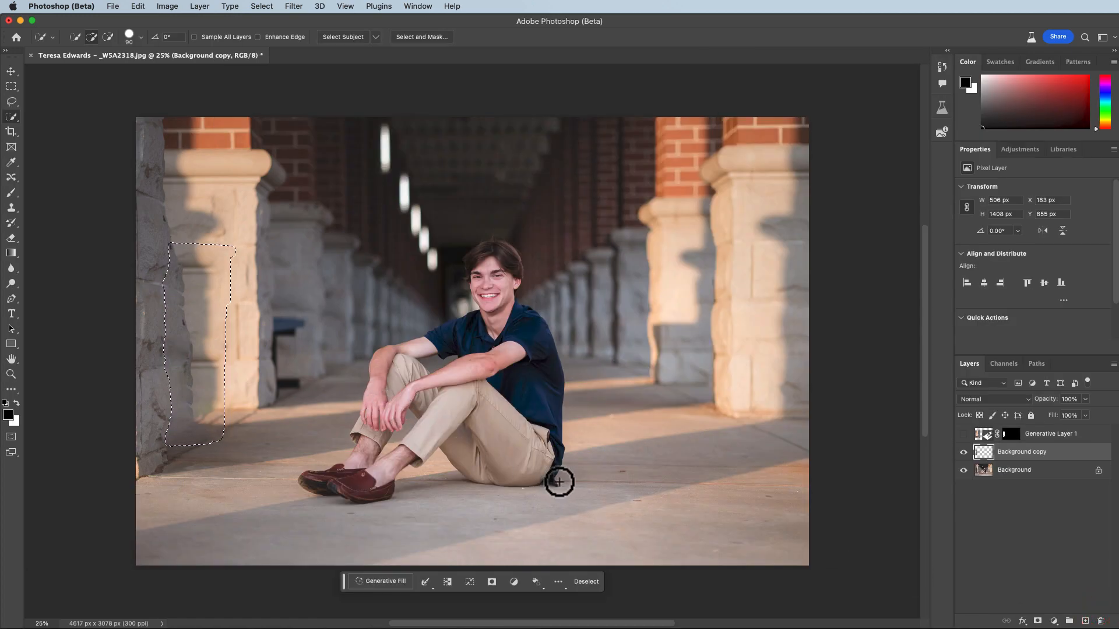
left_click(585, 581)
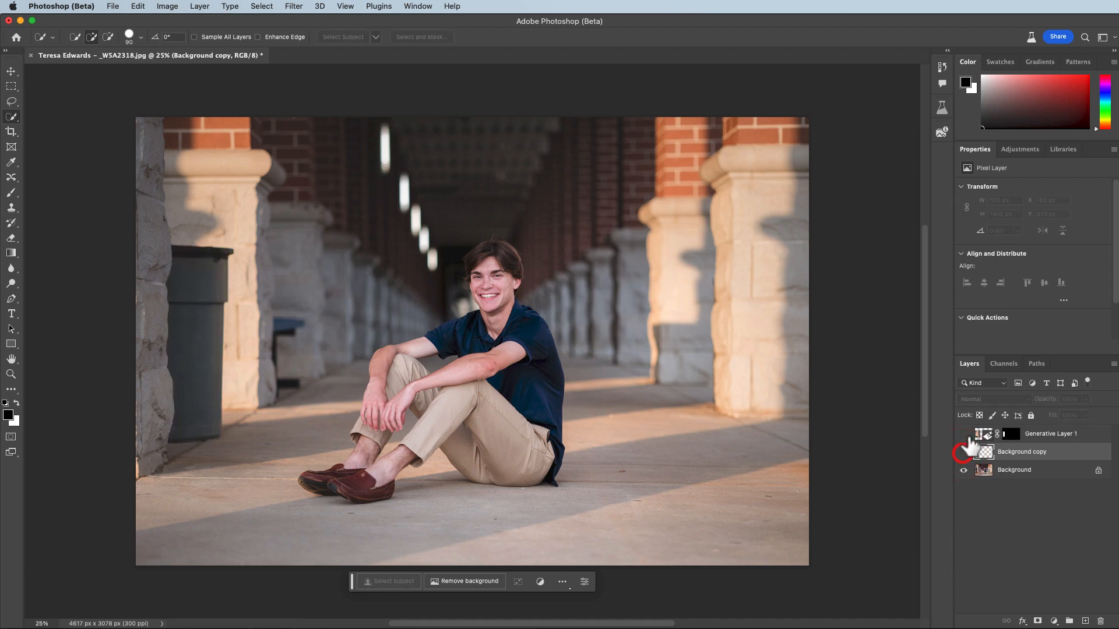
left_click(964, 451)
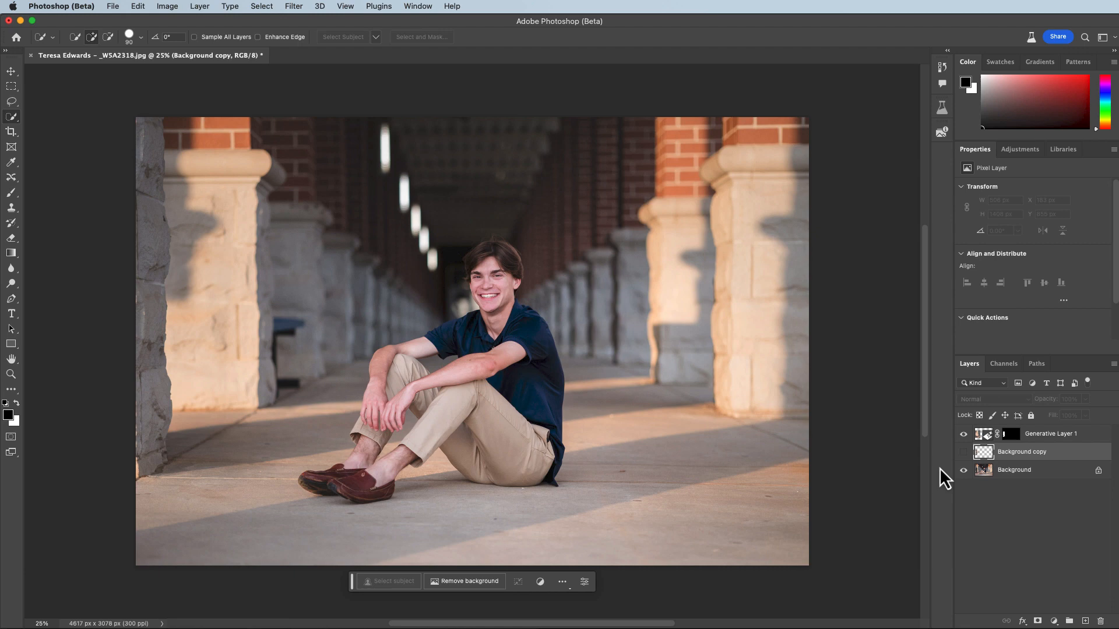
mouse_move(998, 514)
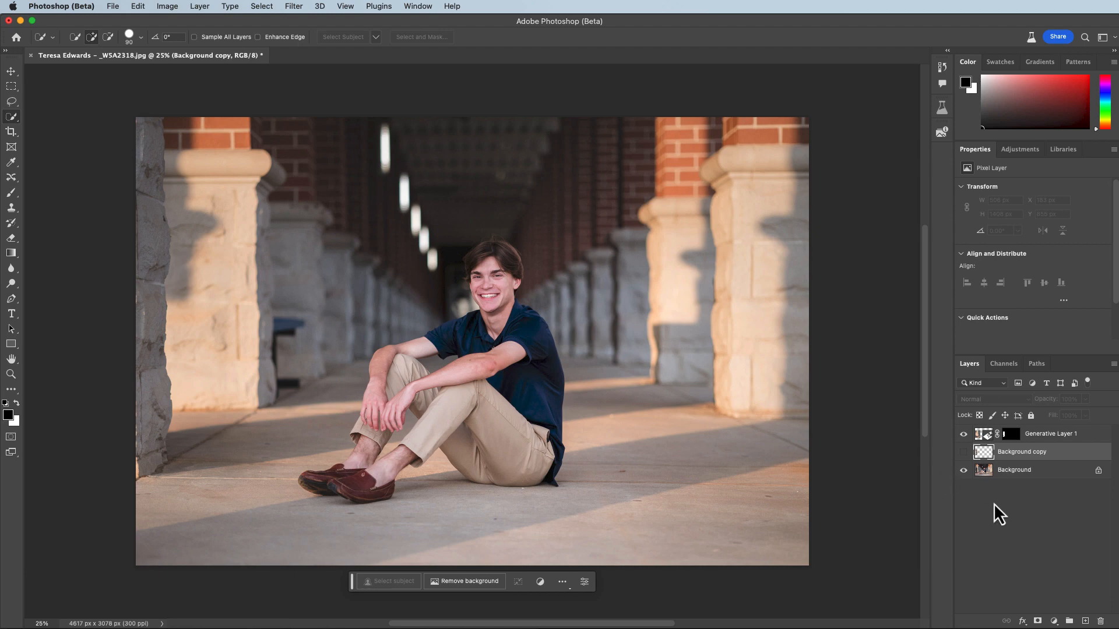